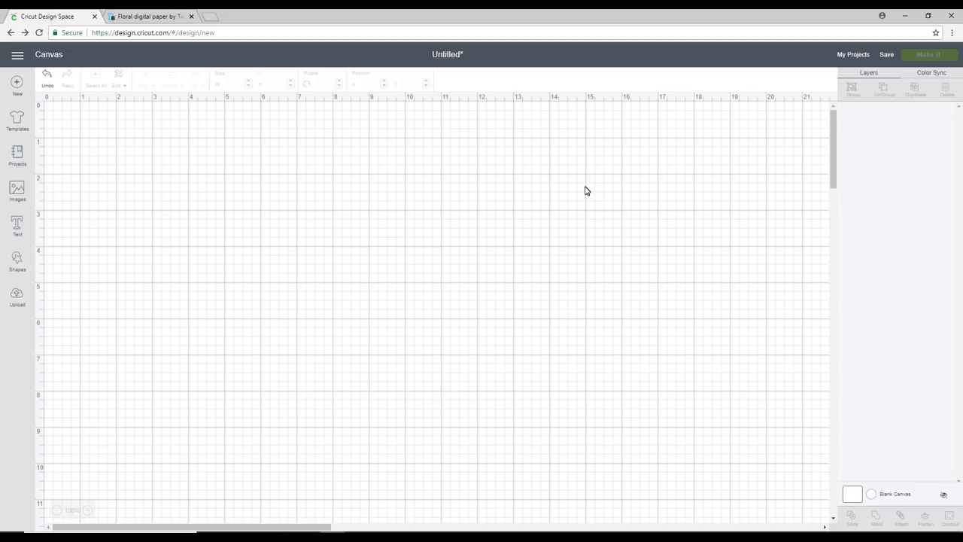
mouse_move(717, 251)
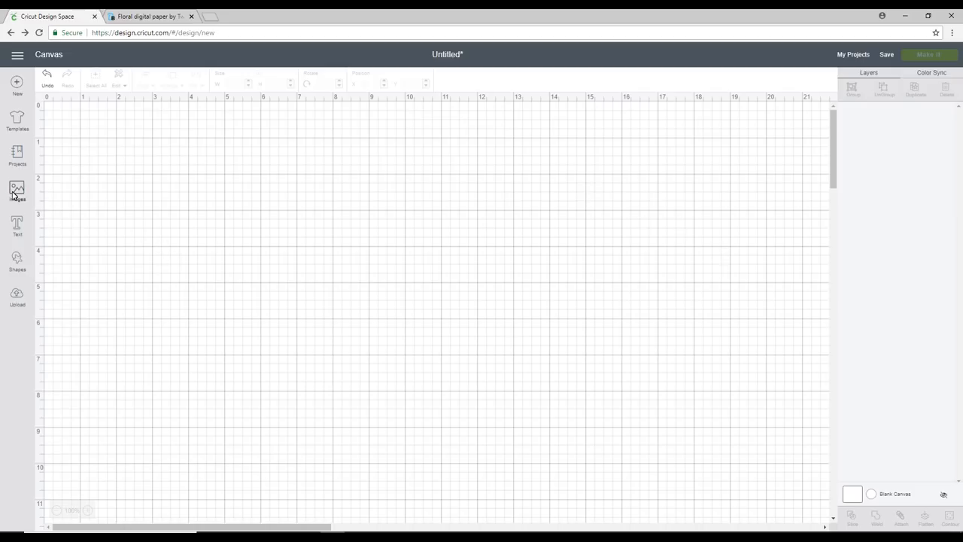
- Search the image library for 'bunting' and choose the plain blue purchased pennant
left_click(17, 191)
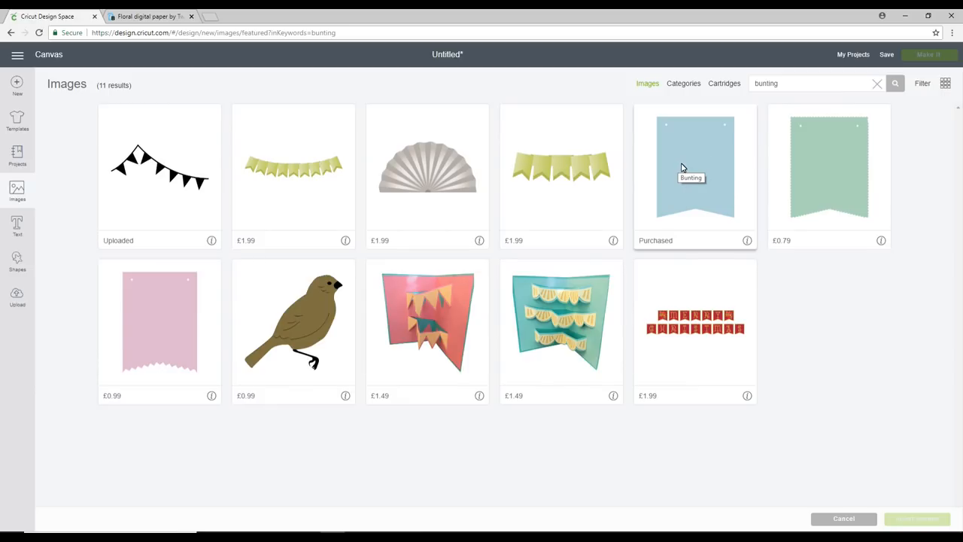
mouse_move(685, 165)
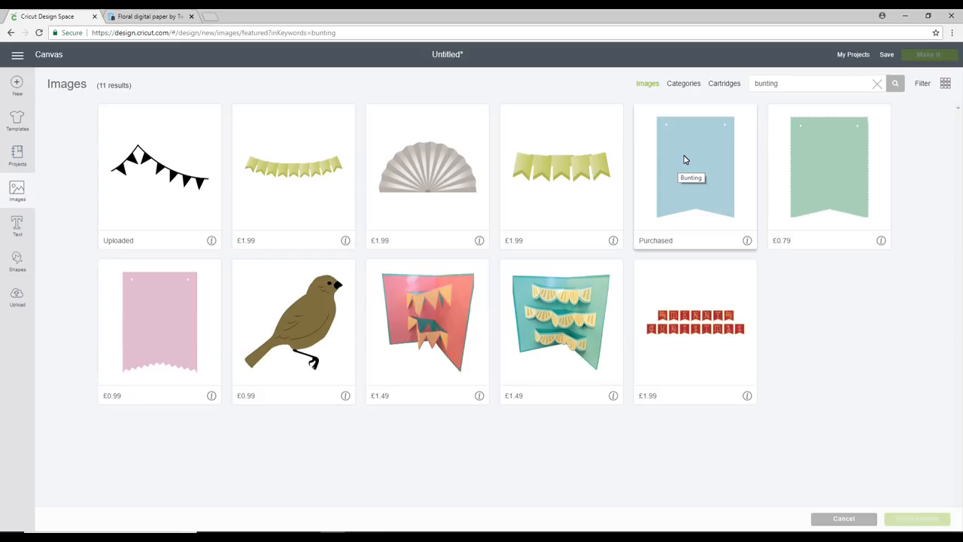
left_click(695, 168)
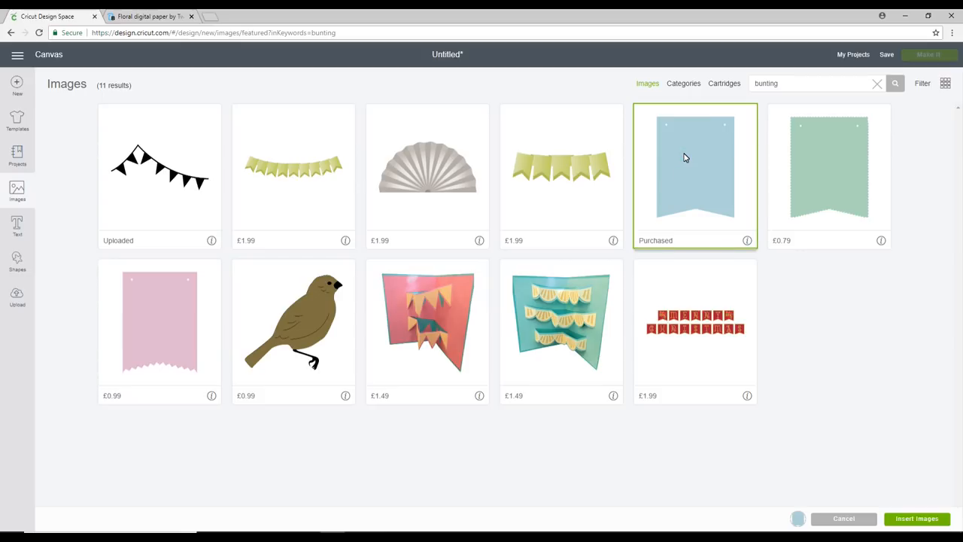
mouse_move(709, 121)
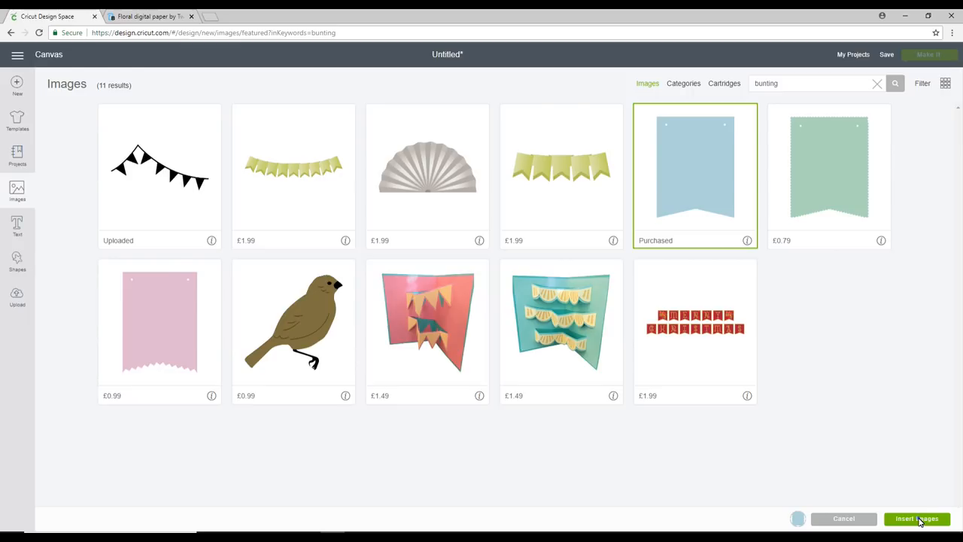
- Insert the blue pennant, resize it to 2.6 × 3.2 inches, and make it a Print layer
left_click(917, 518)
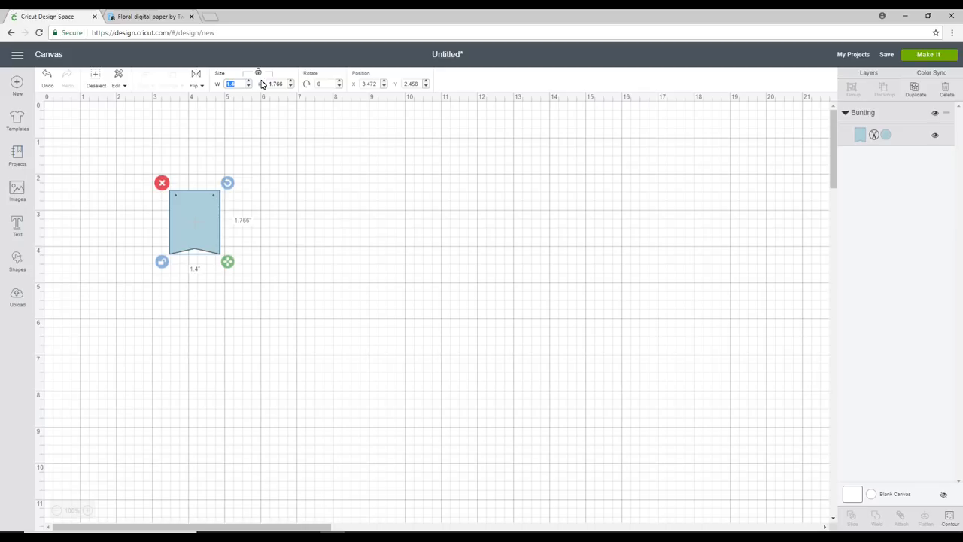
type("2.6")
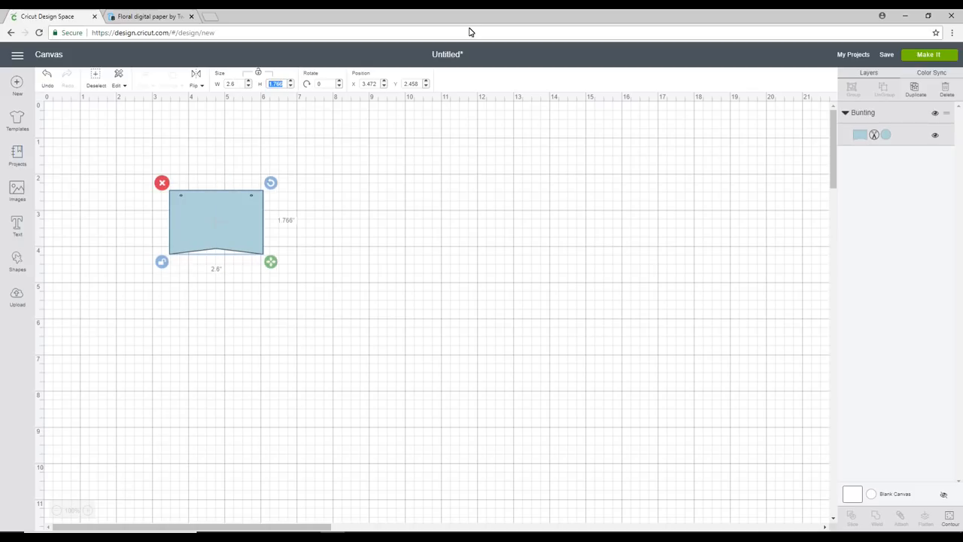
type("3.2")
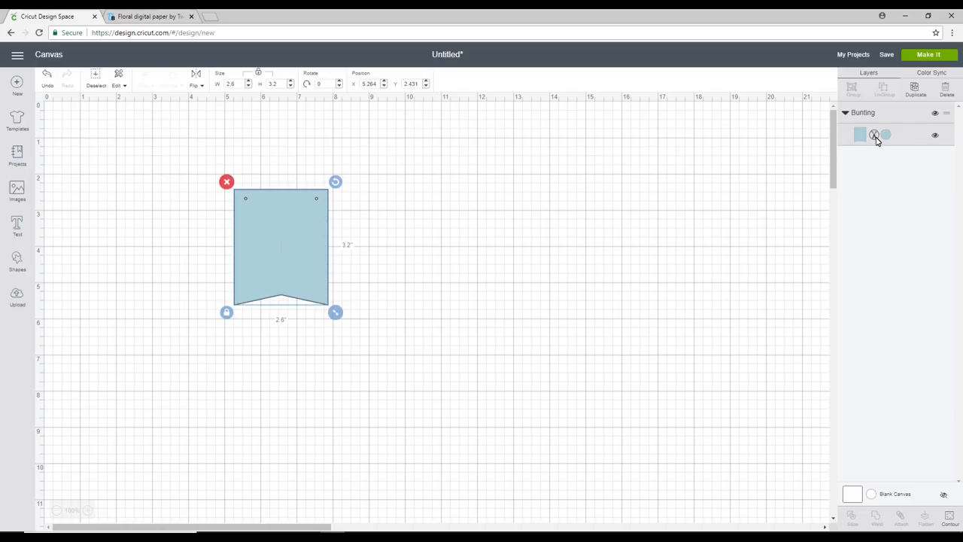
left_click(859, 135)
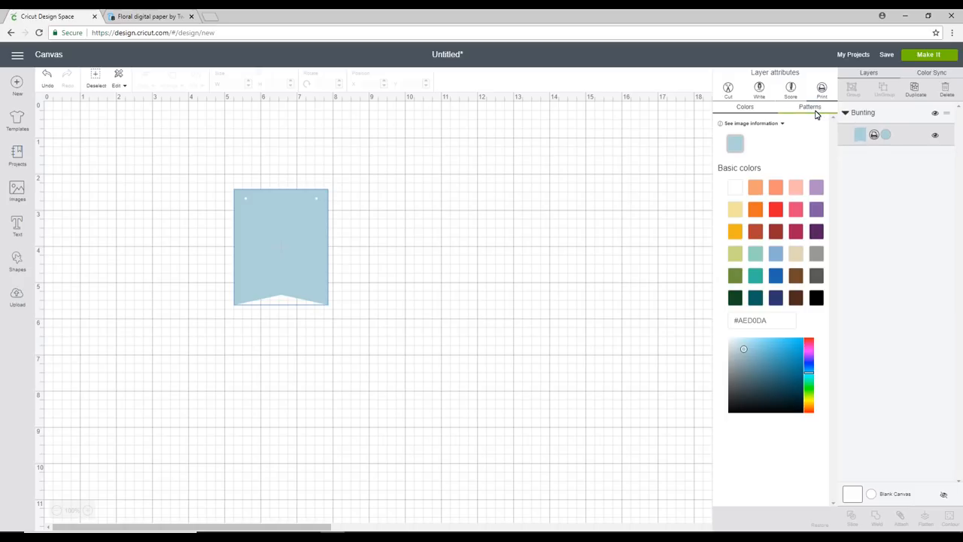
left_click(149, 16)
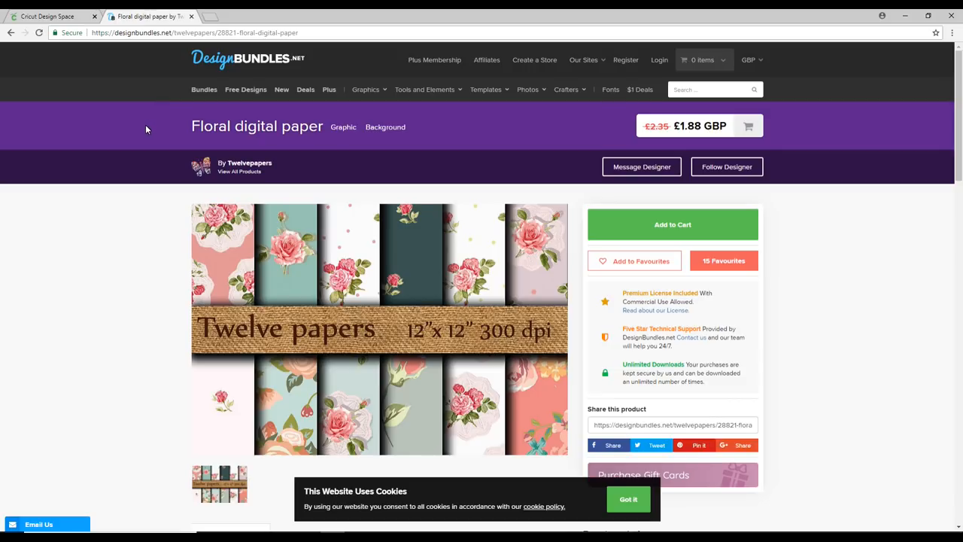
mouse_move(146, 130)
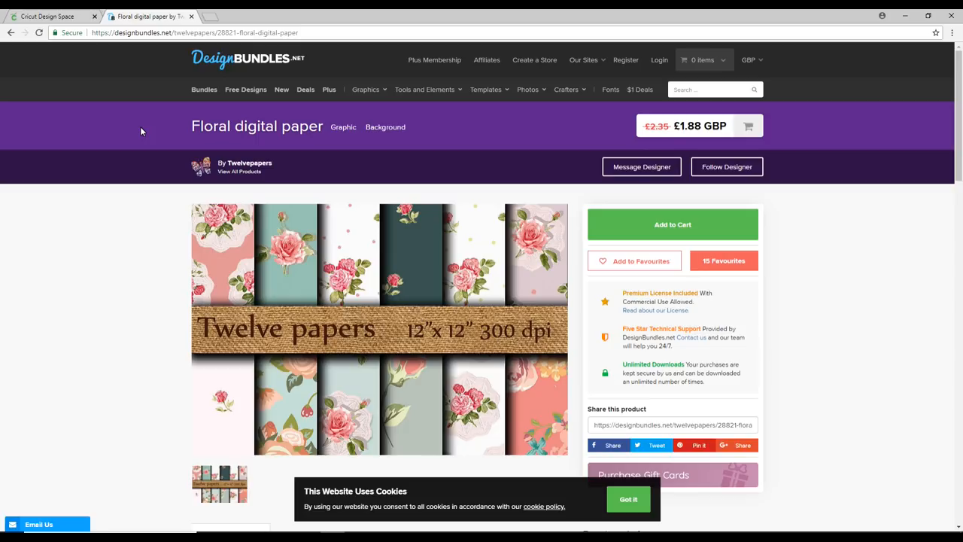
- Switch to the DesignBundles.net Floral digital paper product page
left_click(47, 16)
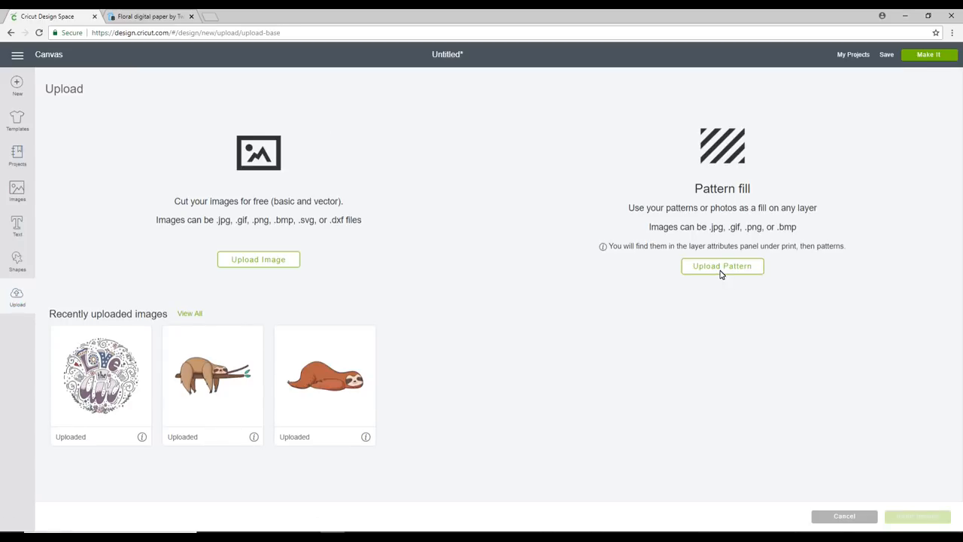
- Upload the small-rose paper image 007 as a Seamless pattern fill
left_click(722, 266)
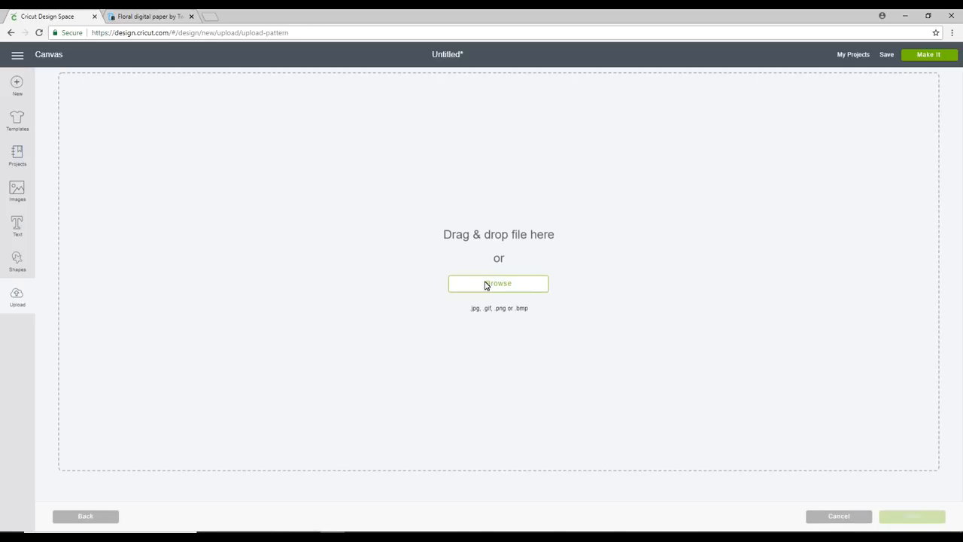
left_click(498, 282)
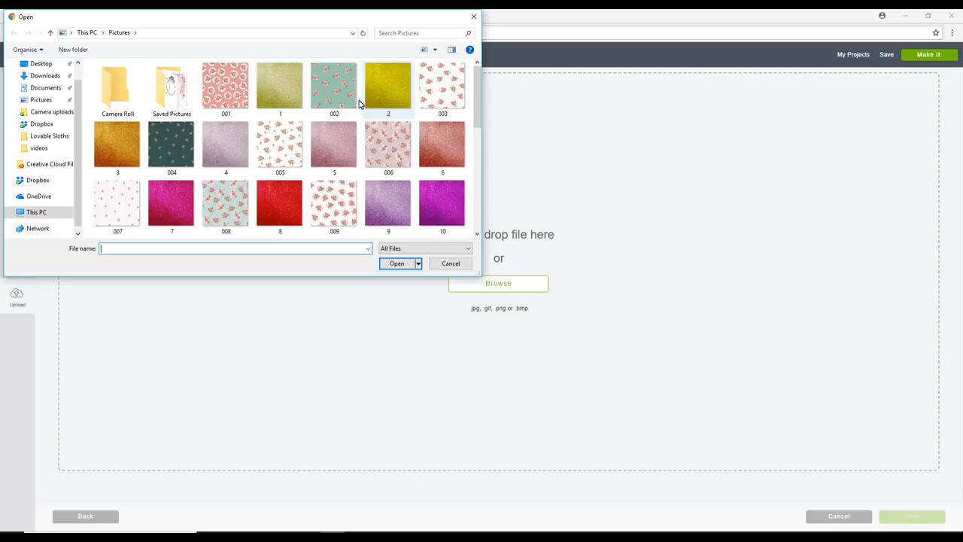
mouse_move(333, 85)
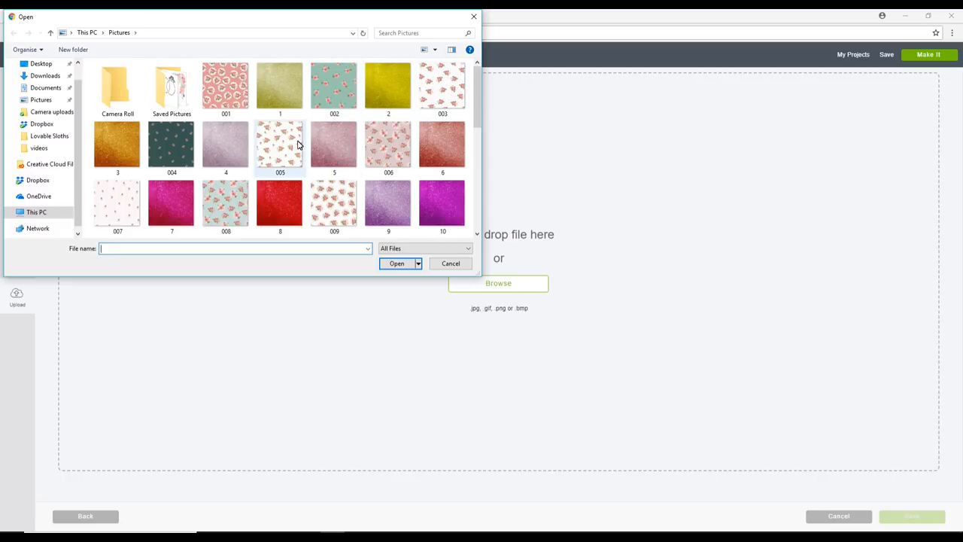
double_click(118, 203)
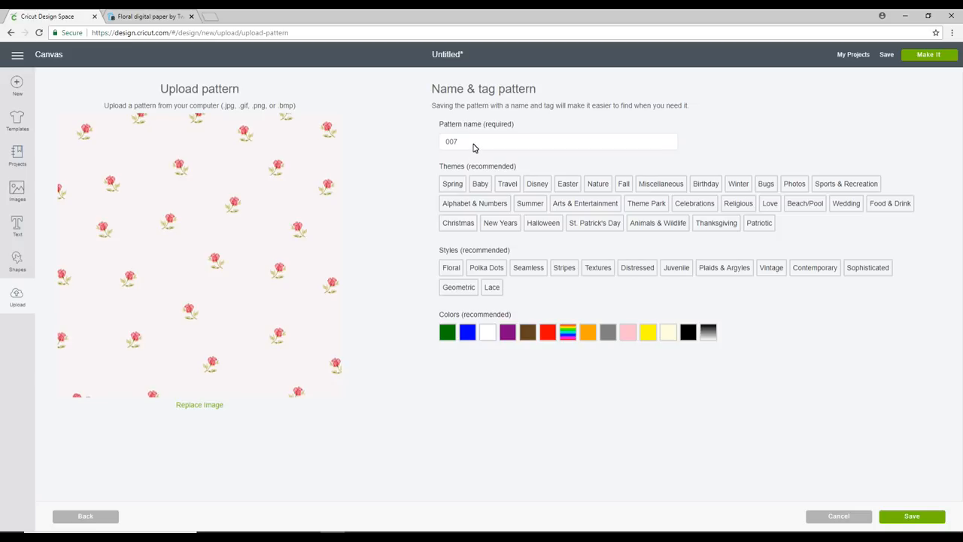
mouse_move(486, 157)
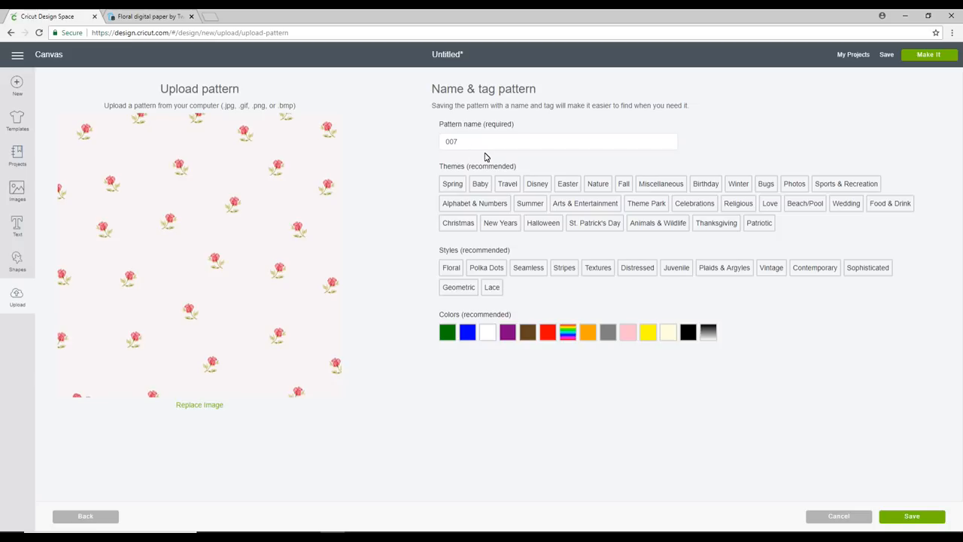
left_click(528, 267)
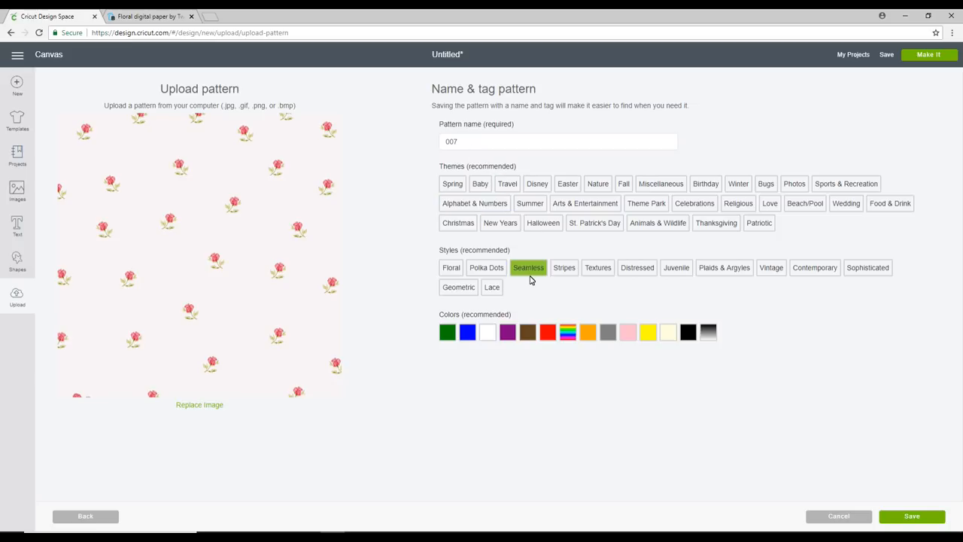
left_click(528, 267)
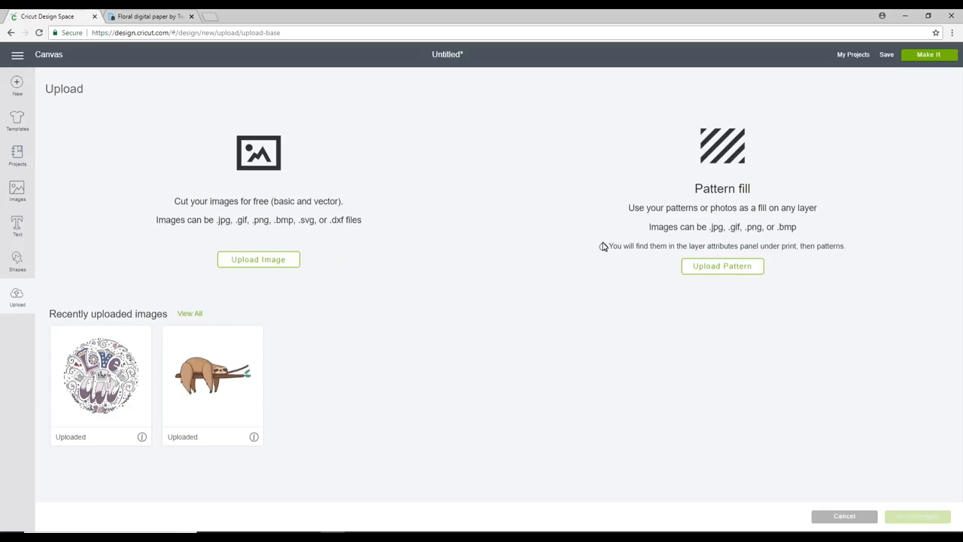
mouse_move(106, 292)
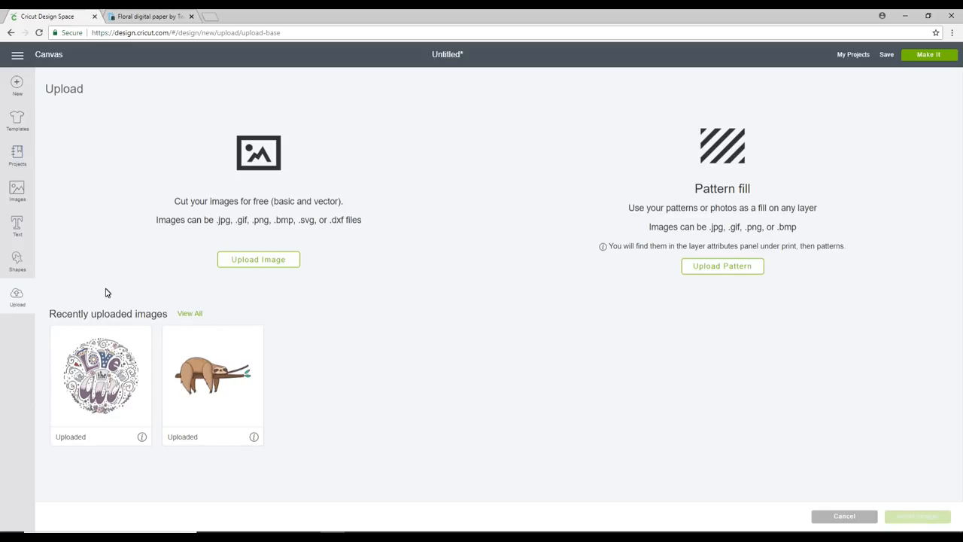
mouse_move(432, 435)
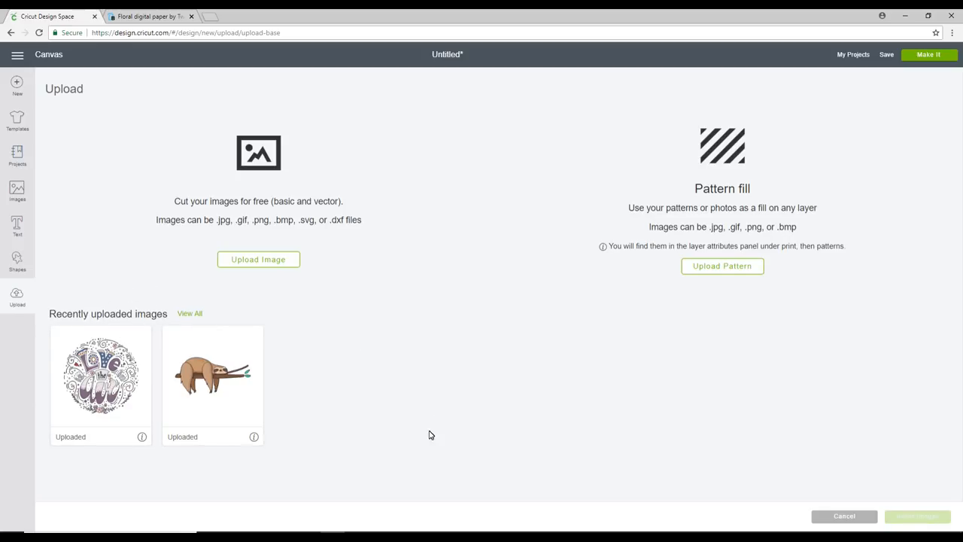
mouse_move(449, 262)
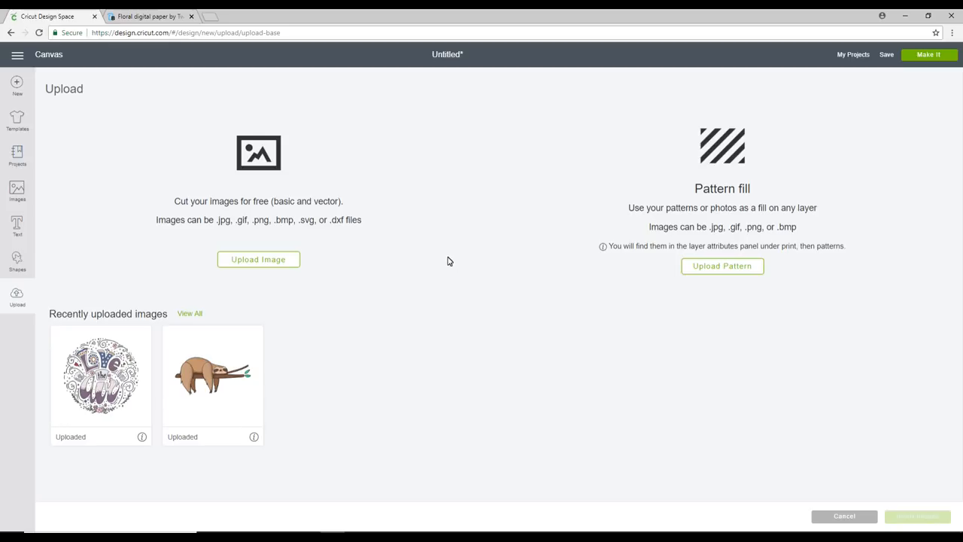
mouse_move(587, 296)
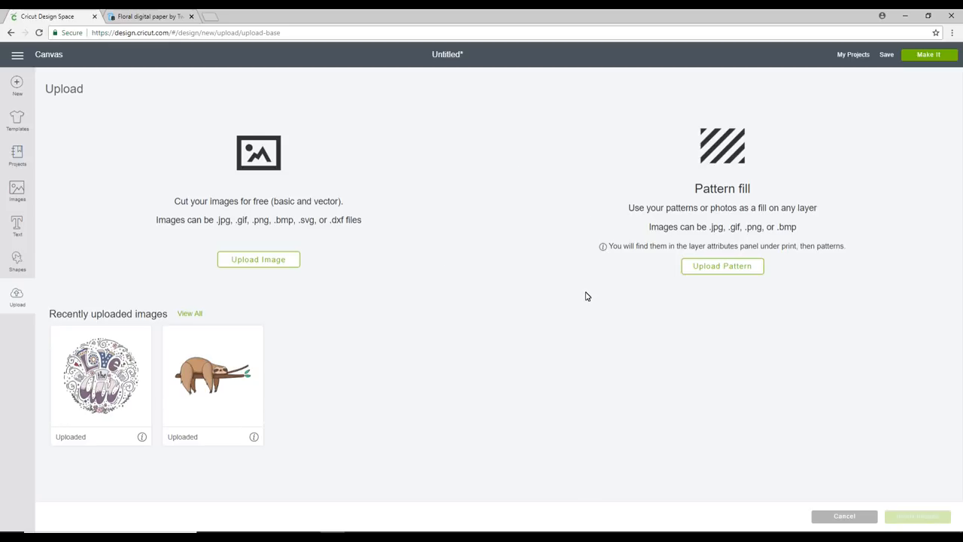
mouse_move(258, 259)
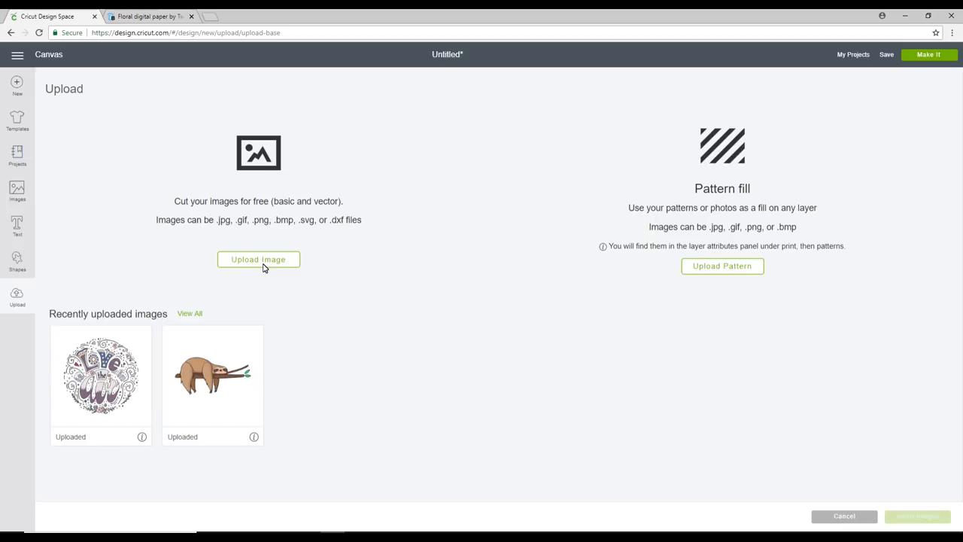
mouse_move(733, 270)
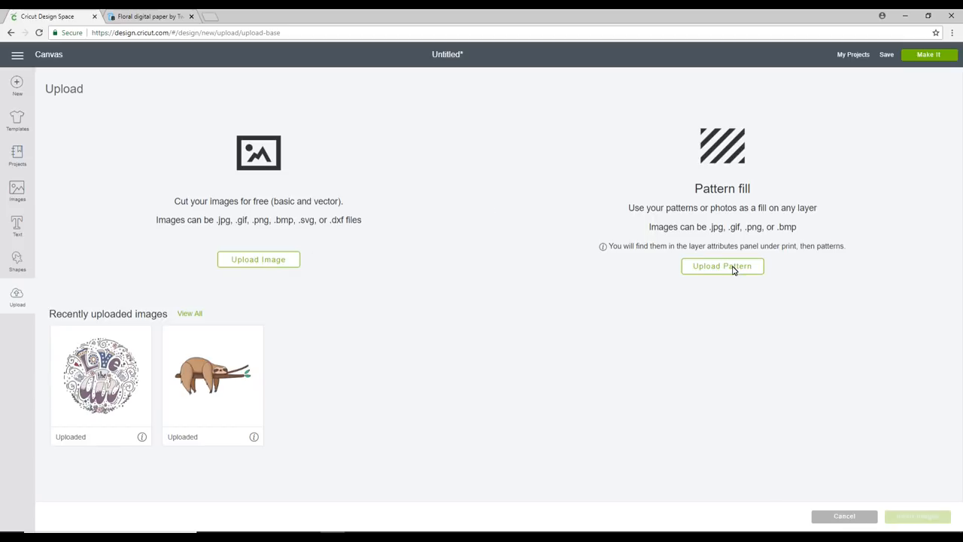
mouse_move(11, 300)
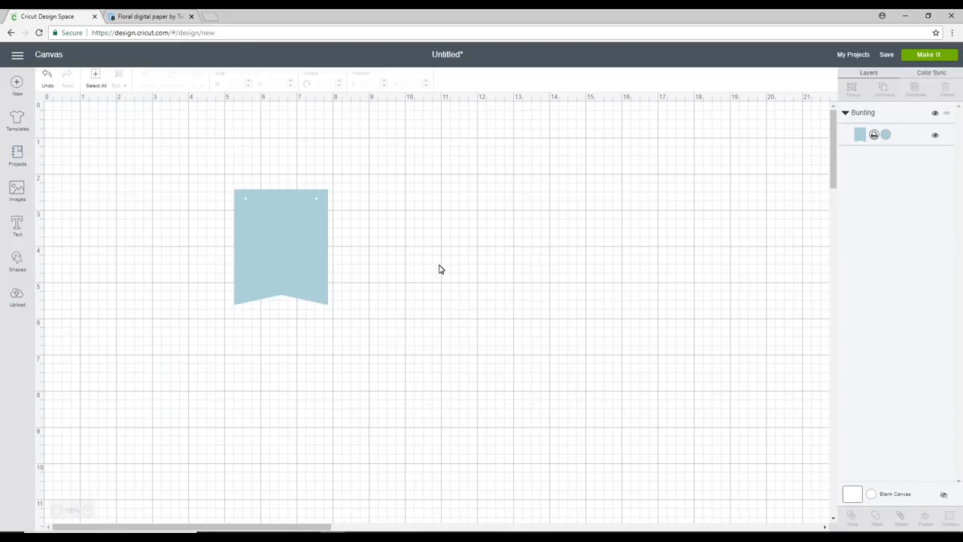
- Apply the uploaded pink-roses-on-blue pattern to the flag's print layer
left_click(281, 249)
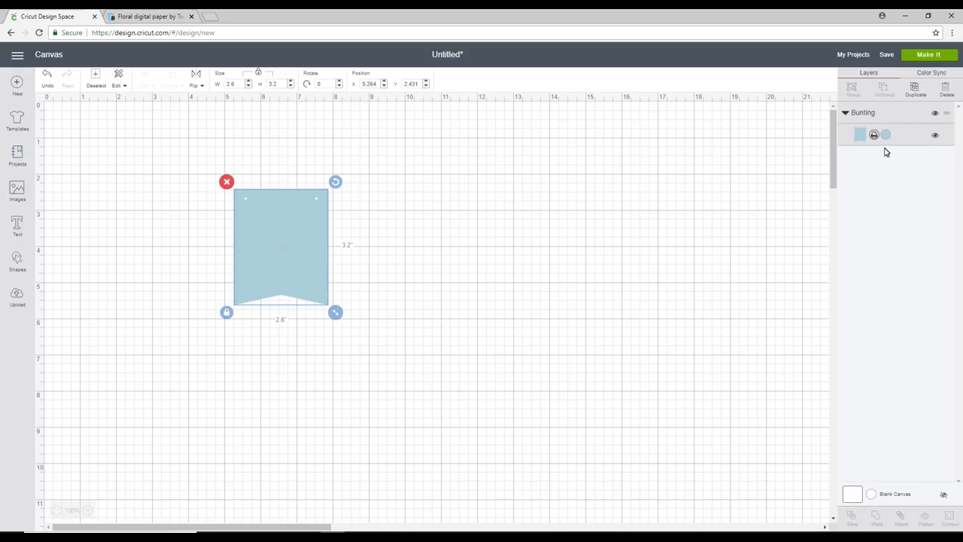
left_click(885, 135)
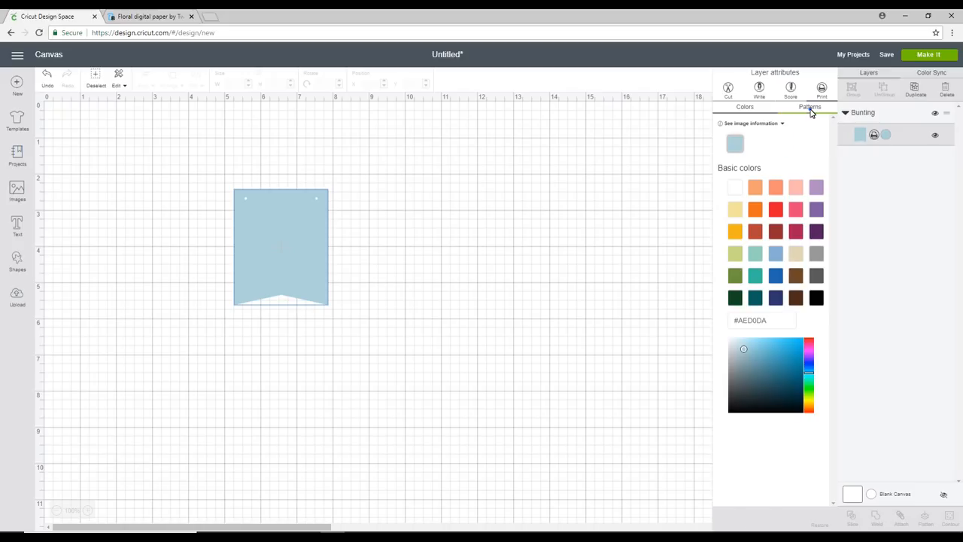
left_click(810, 106)
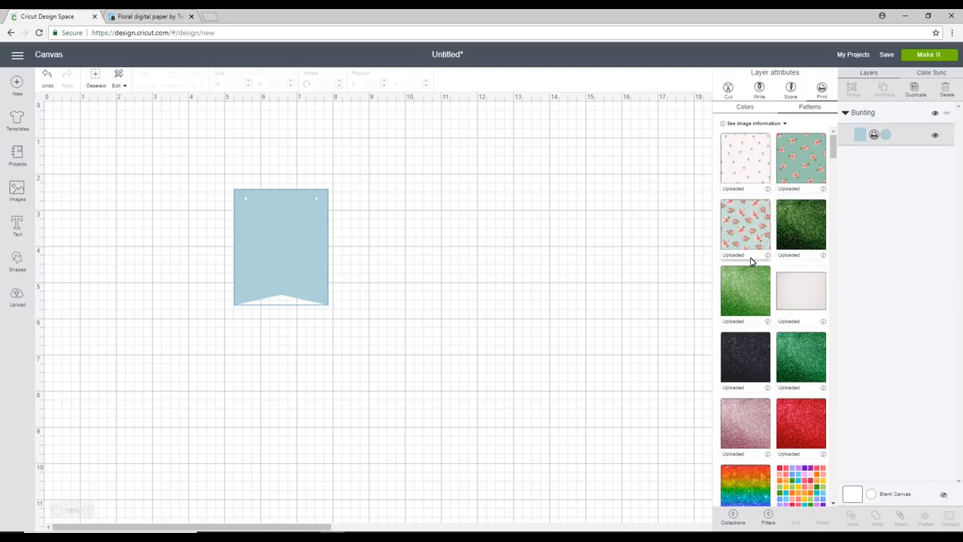
mouse_move(745, 289)
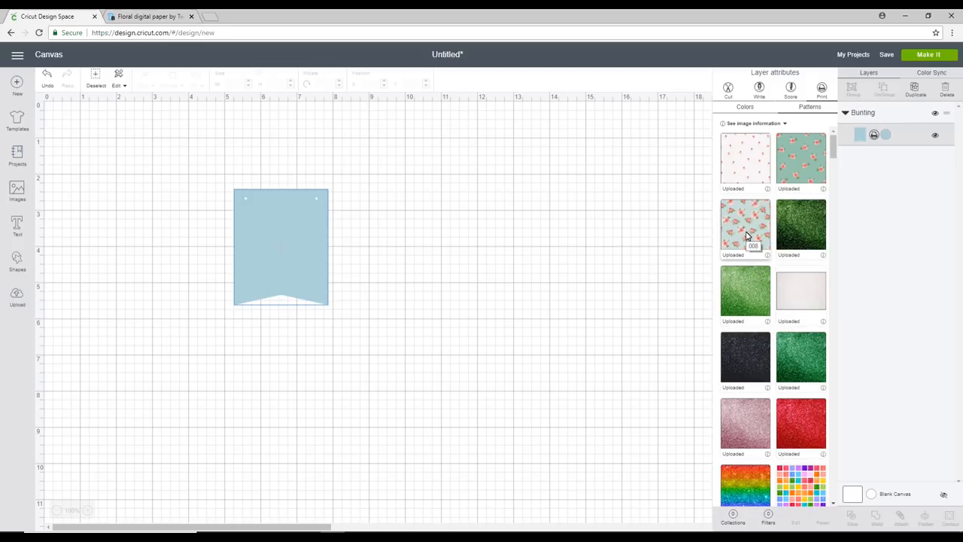
mouse_move(739, 241)
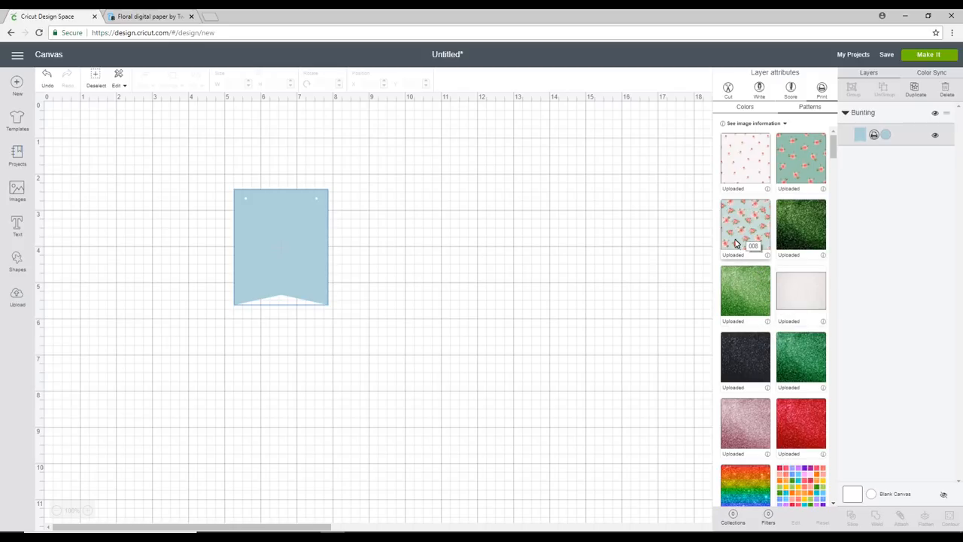
mouse_move(749, 217)
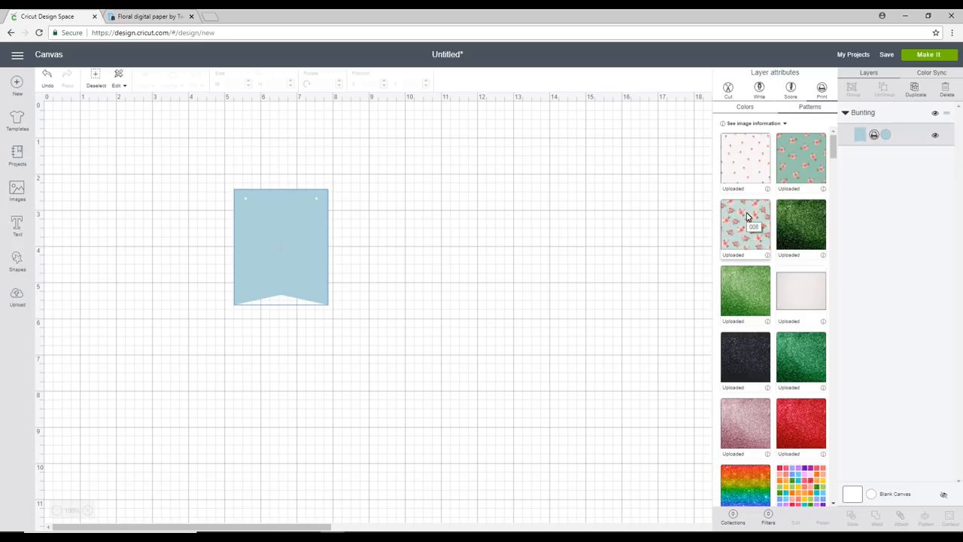
left_click(745, 224)
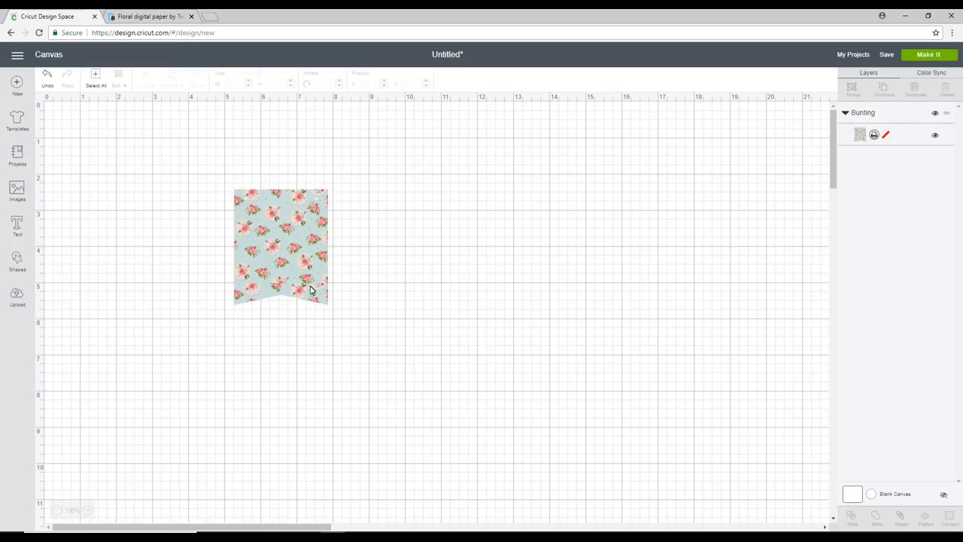
mouse_move(285, 254)
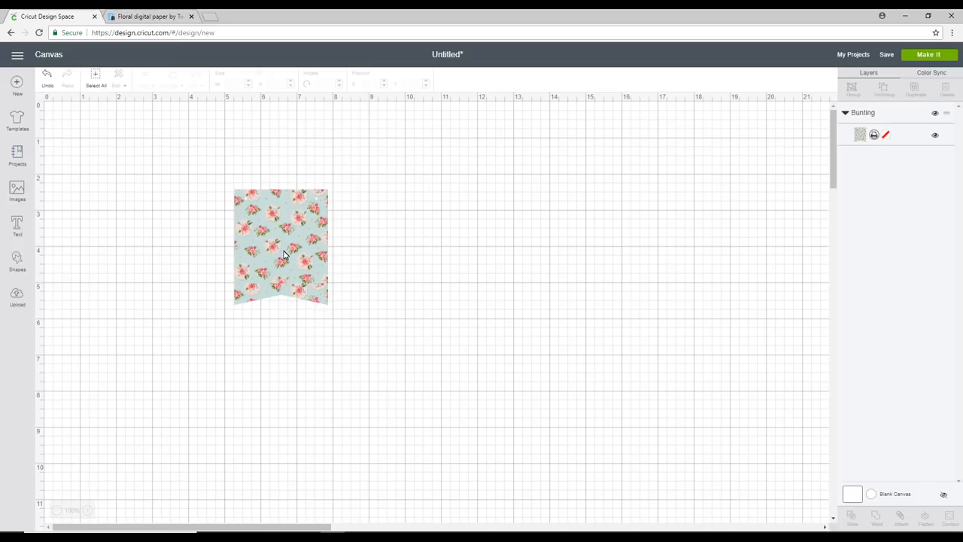
mouse_move(264, 241)
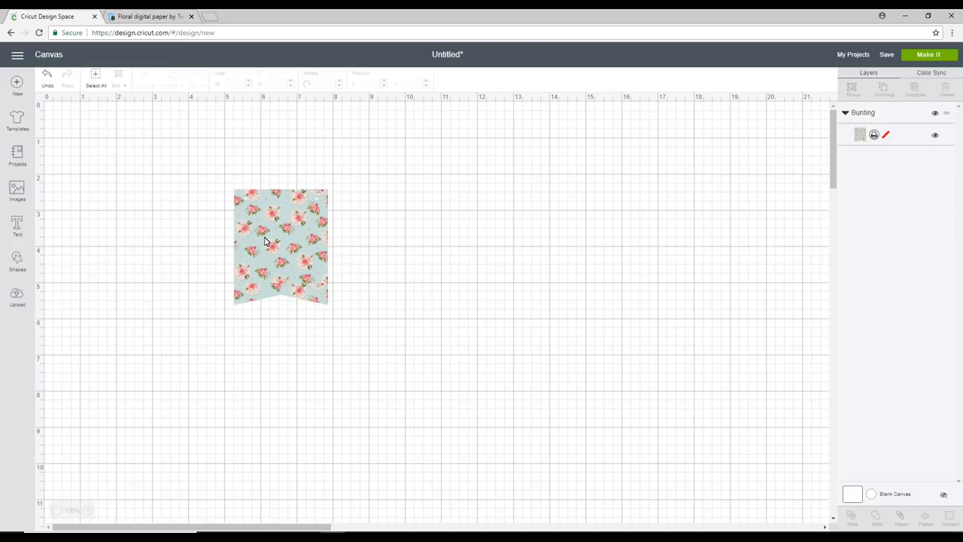
- Duplicate the floral flag into a row of six and add the text 'create'
left_click(280, 247)
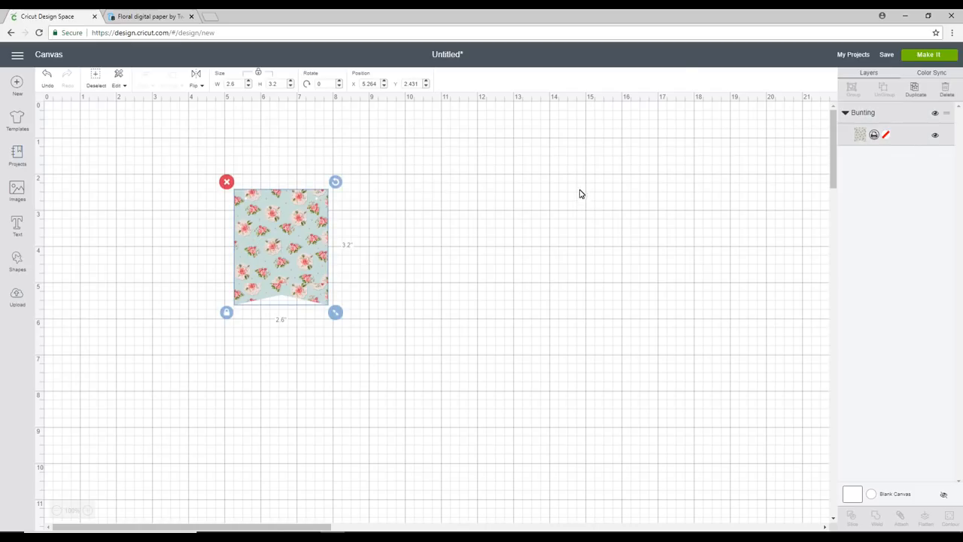
left_click(915, 89)
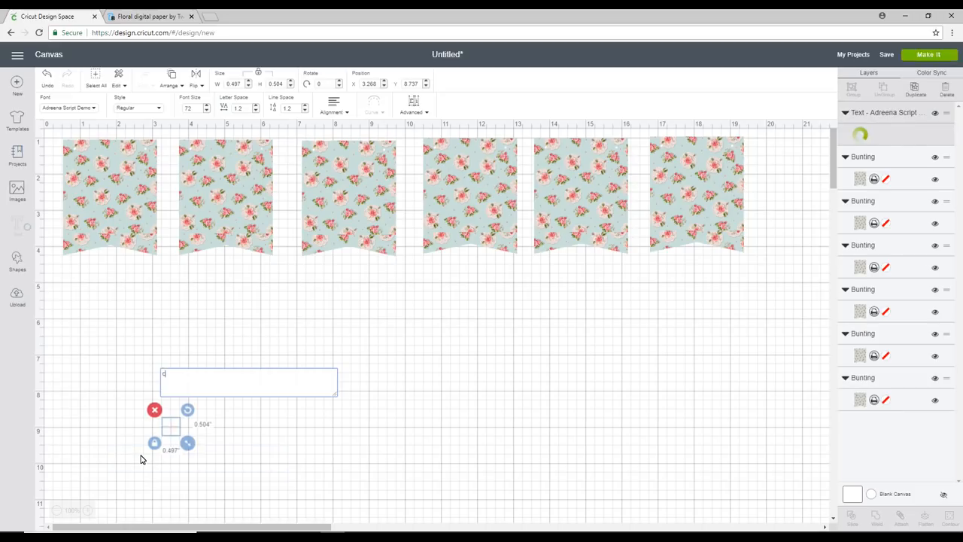
type("create")
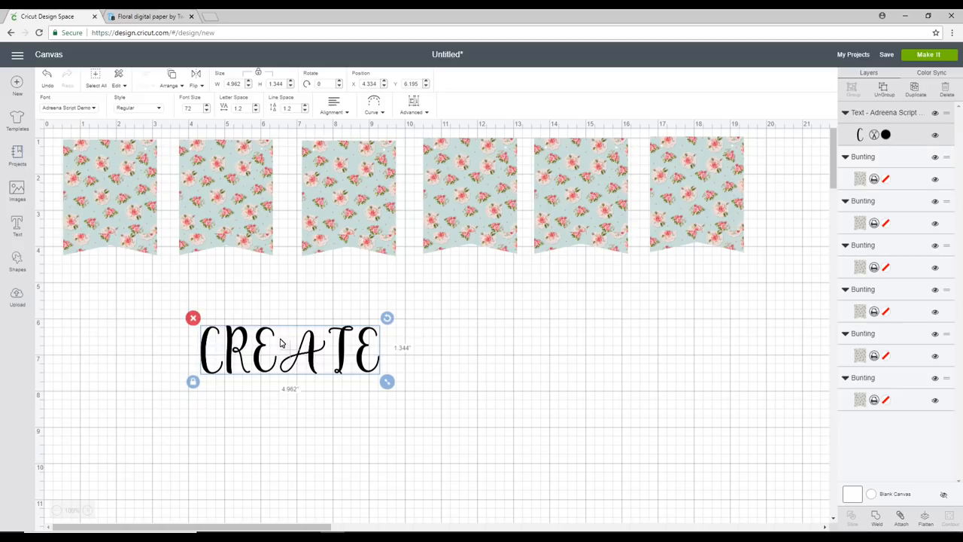
mouse_move(94, 111)
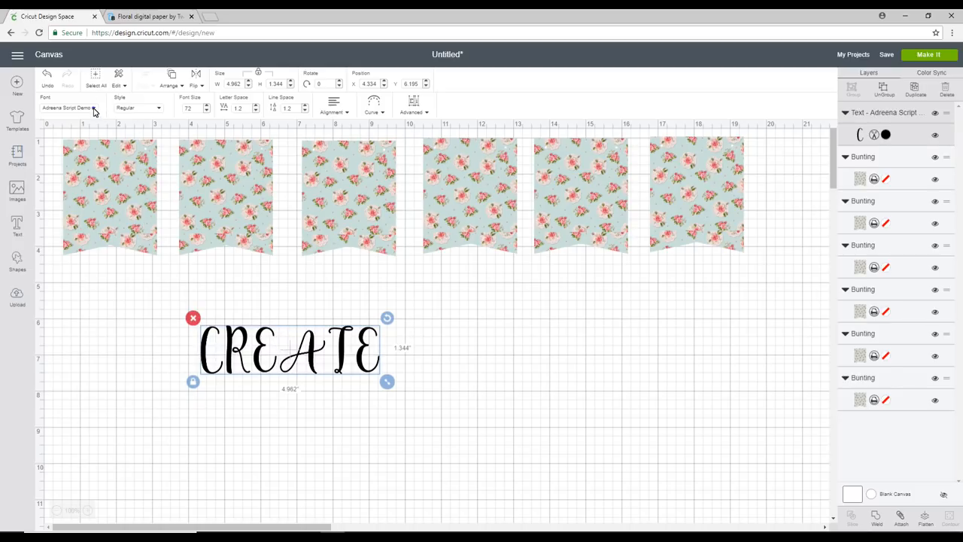
- Set CREATE to Baskerville Old Face and enlarge it to about 12.5 inches wide
left_click(68, 108)
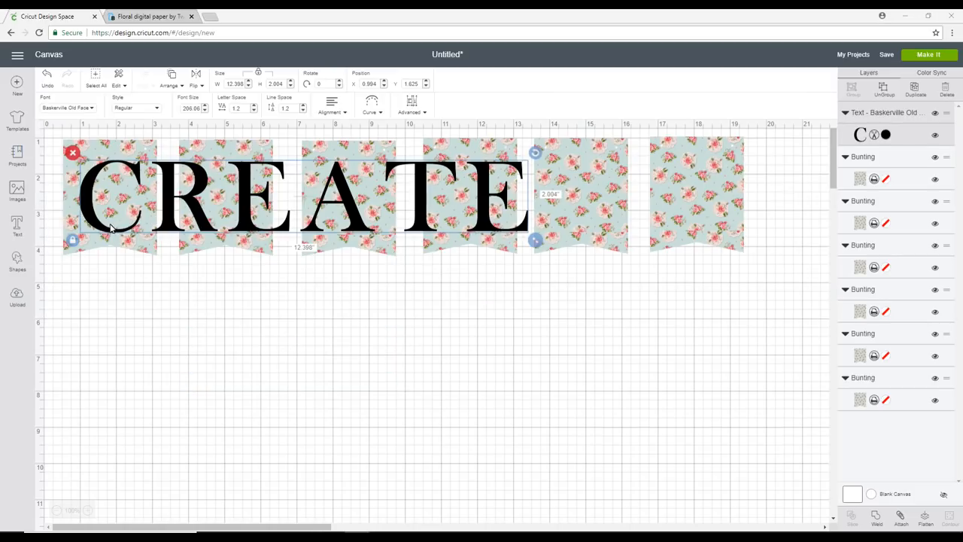
mouse_move(101, 192)
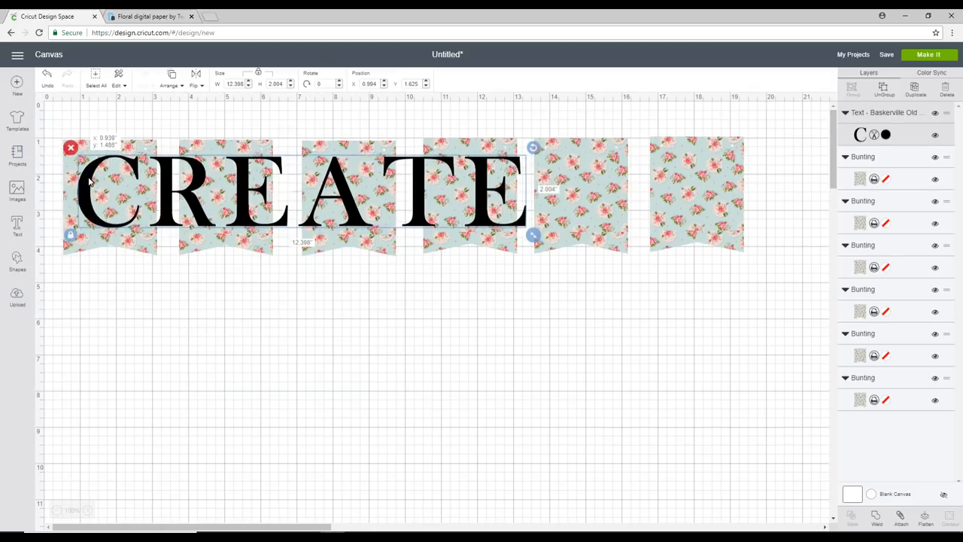
left_click(301, 195)
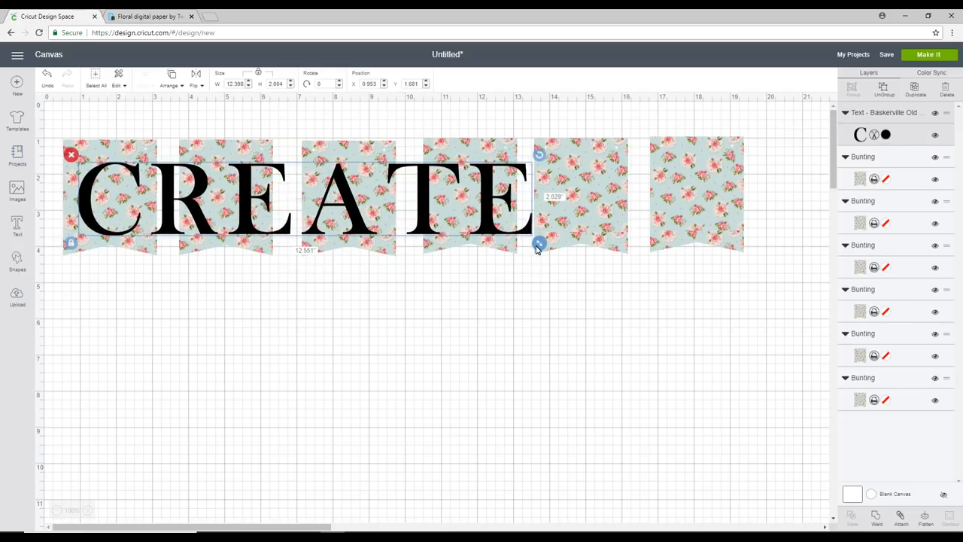
left_click_drag(538, 243, 544, 286)
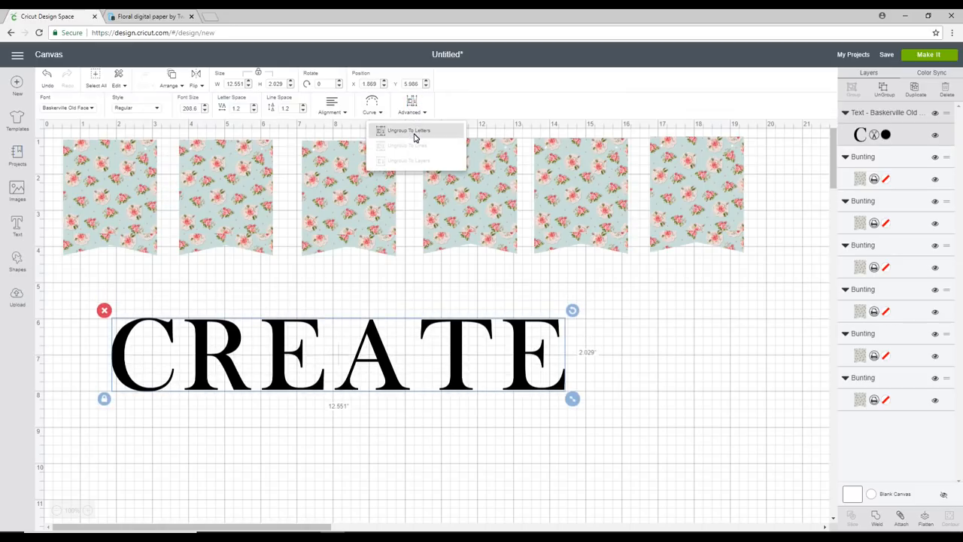
- Ungroup CREATE to letters and center each letter on its own floral flag
left_click(409, 130)
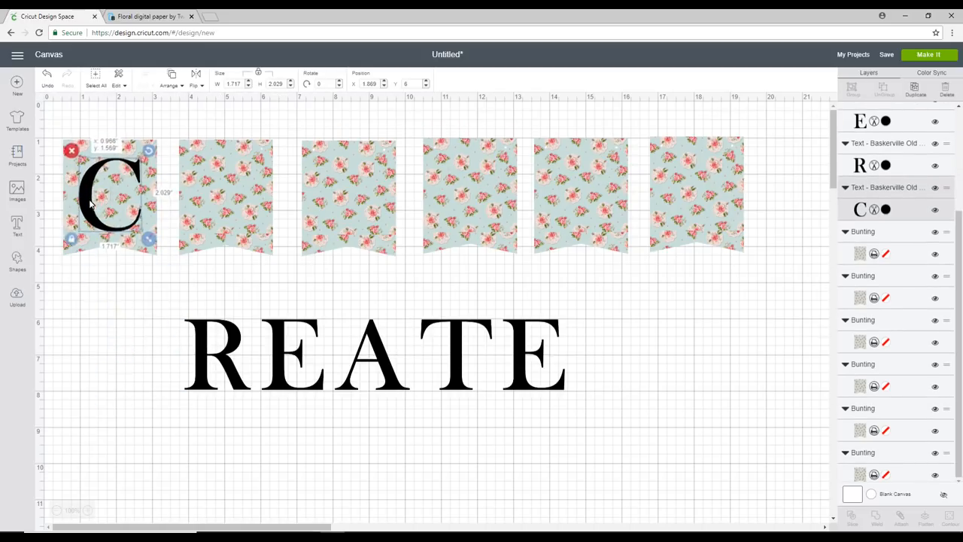
left_click(219, 354)
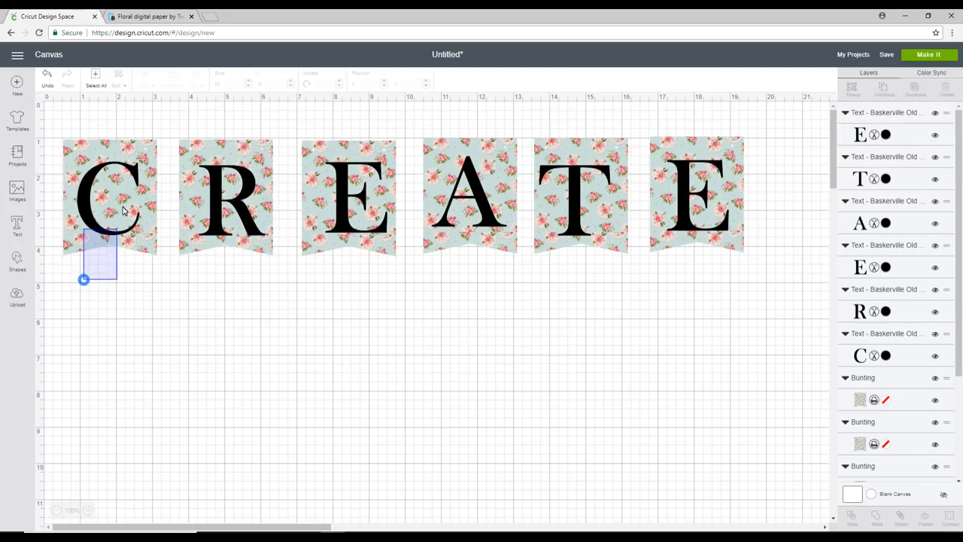
left_click(109, 196)
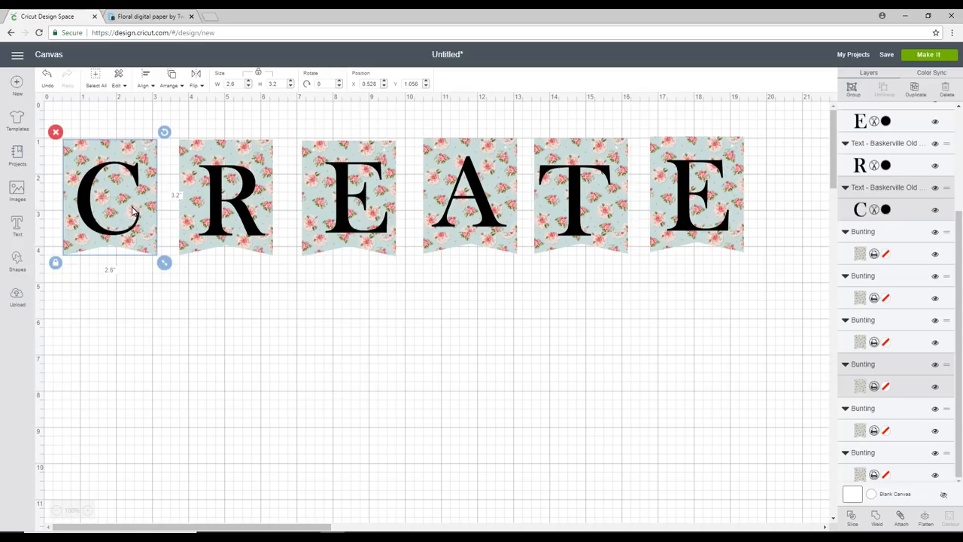
left_click(146, 78)
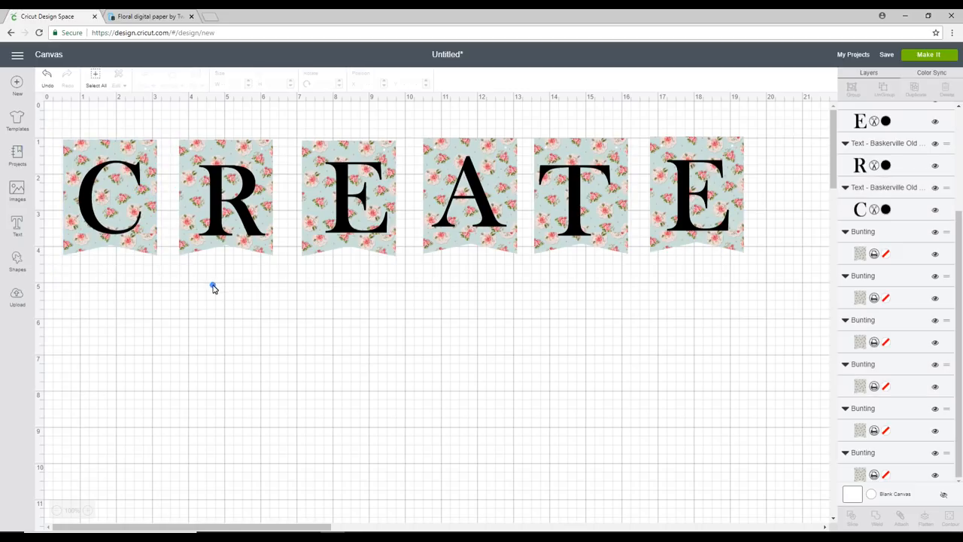
left_click(144, 79)
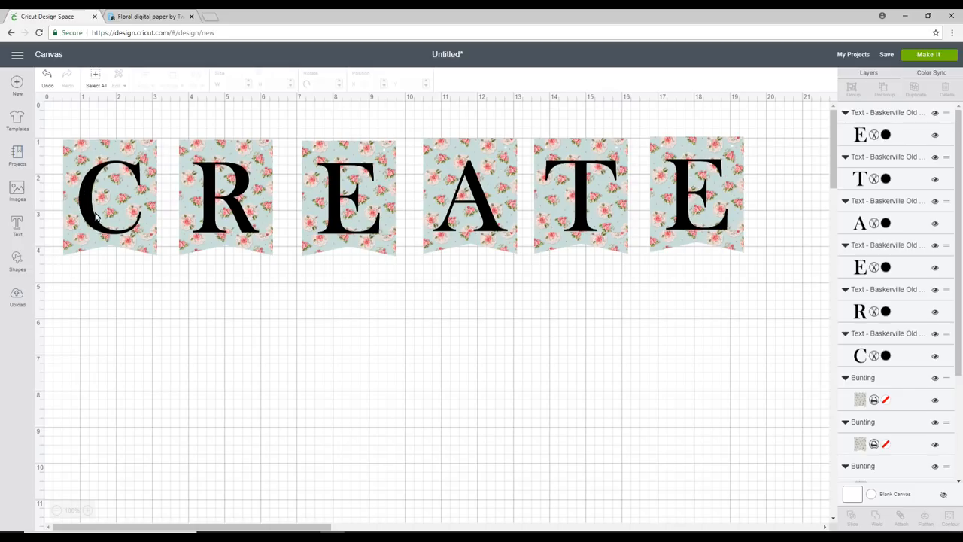
mouse_move(159, 150)
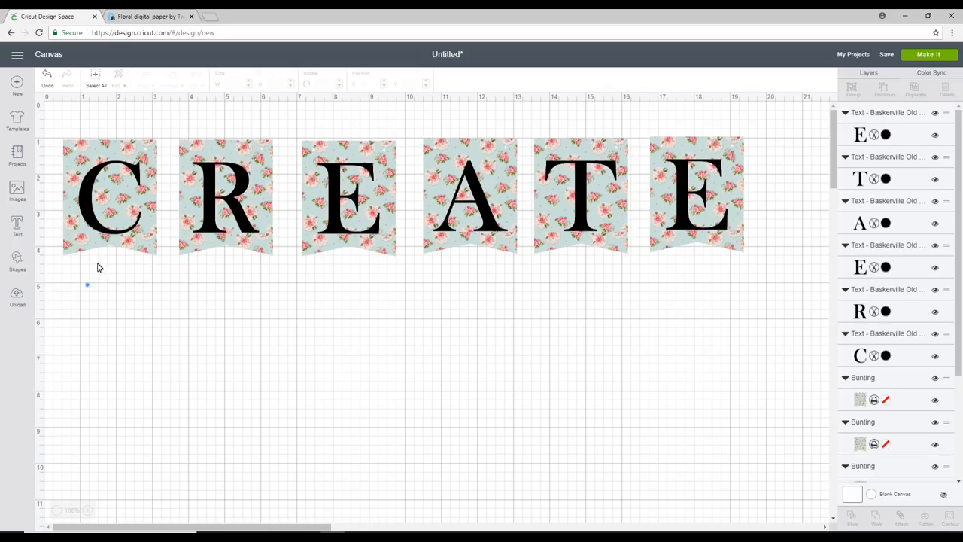
- Deselect the canvas once all six letter-and-pennant pairs are flattened
left_click(109, 196)
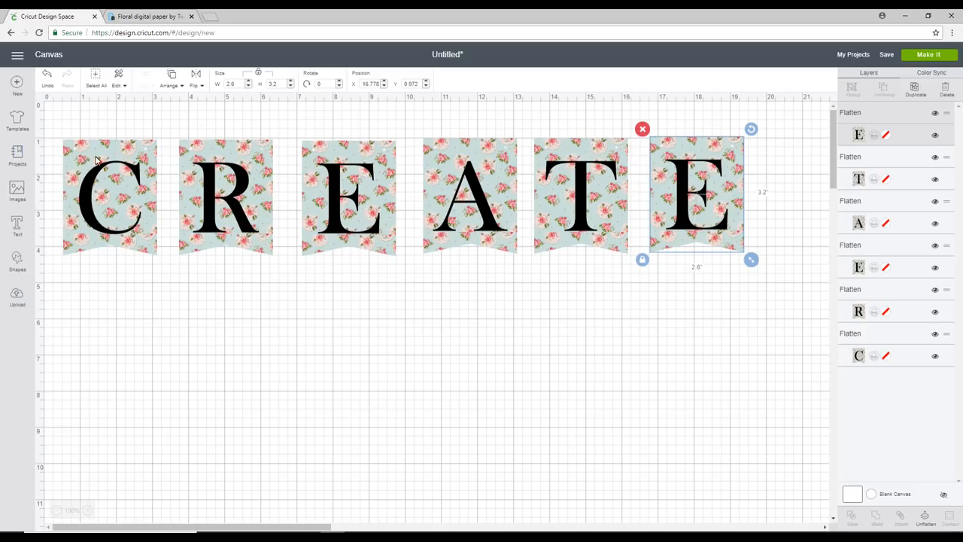
mouse_move(134, 180)
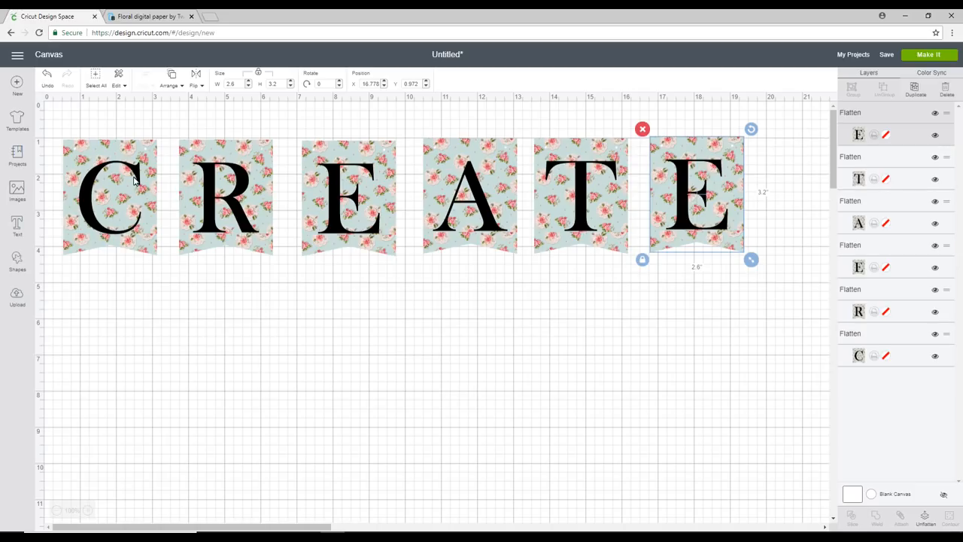
mouse_move(132, 221)
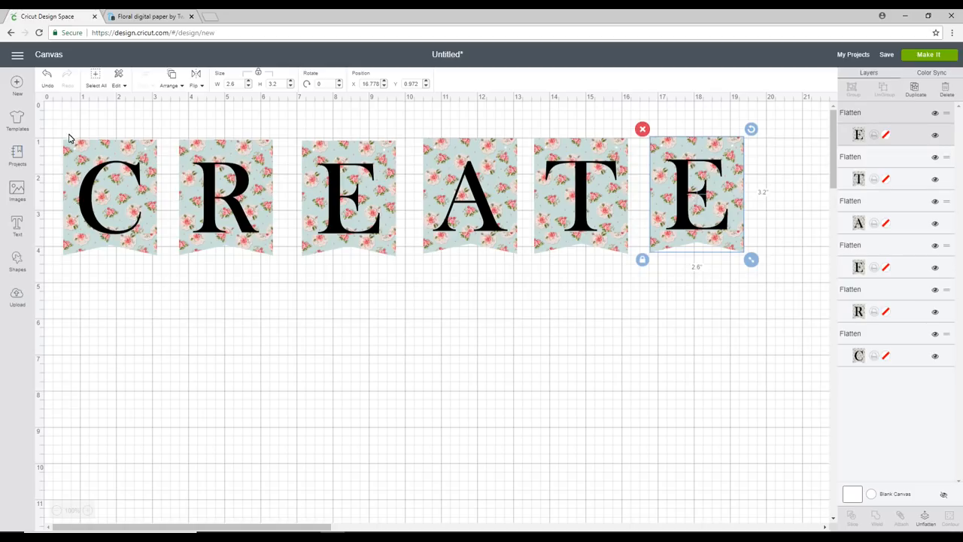
mouse_move(127, 125)
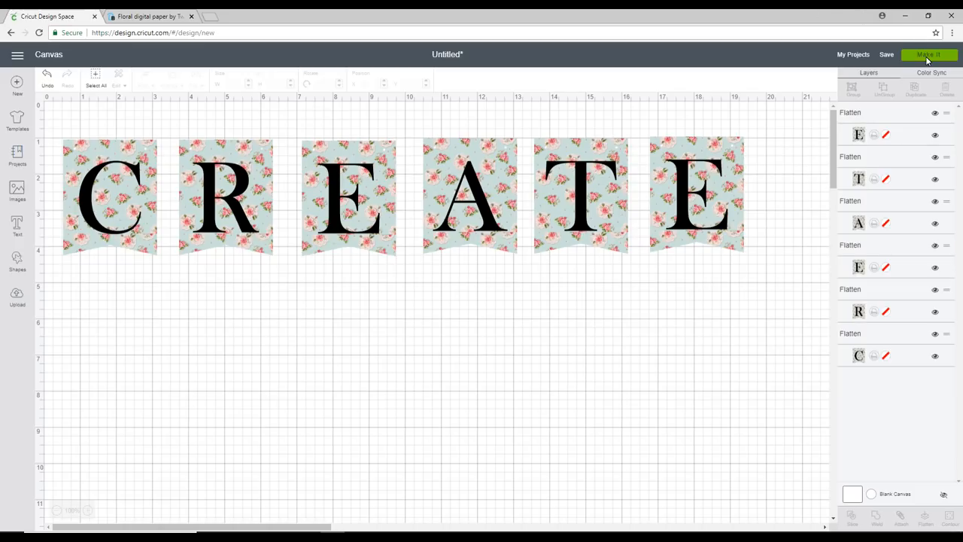
- Preview the six flattened pennants on one print-then-cut mat and continue
left_click(929, 55)
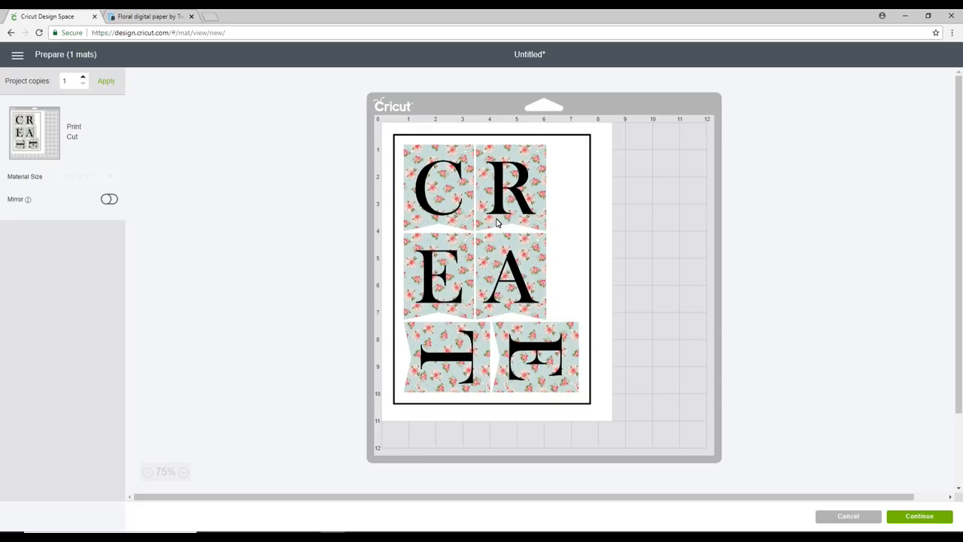
mouse_move(579, 179)
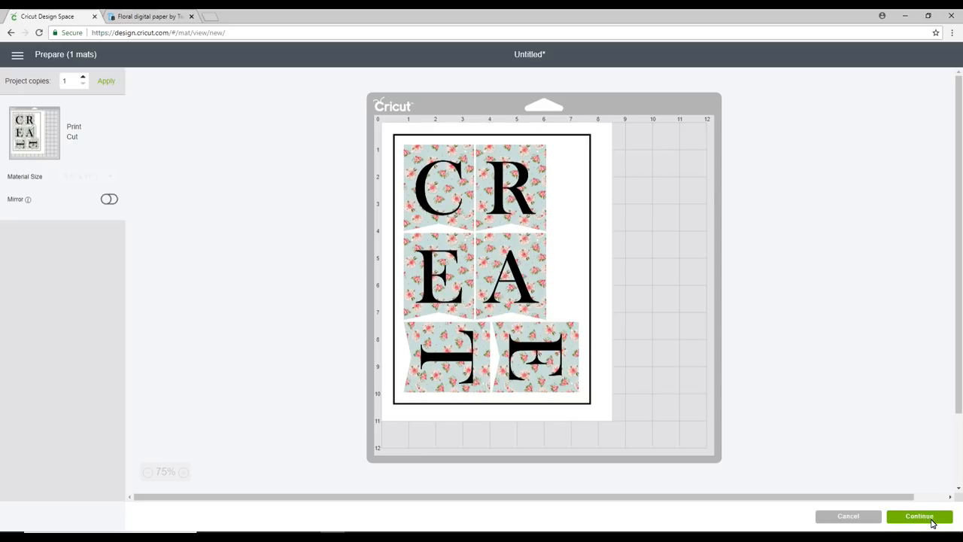
left_click(919, 515)
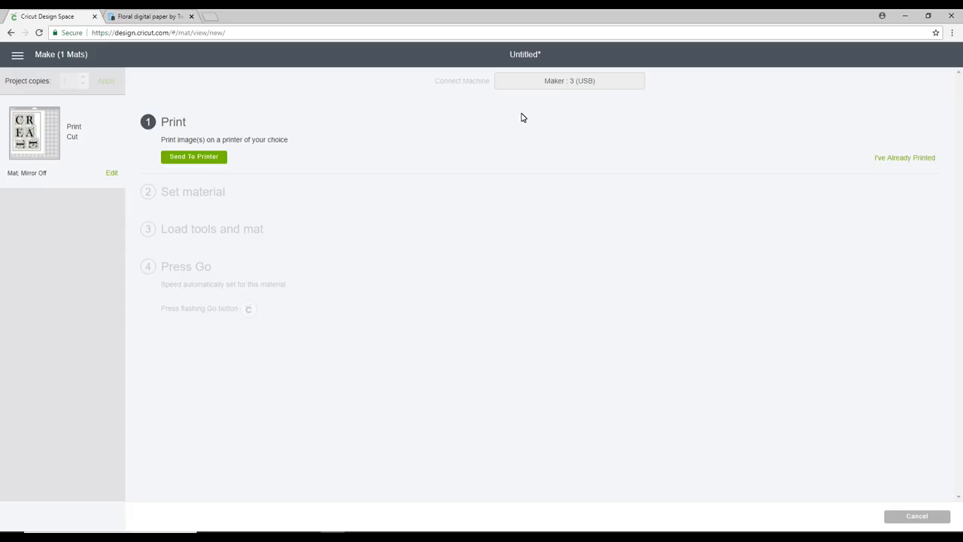
- Preview bleed in the mat's print setup, then leave bleed off
left_click(194, 156)
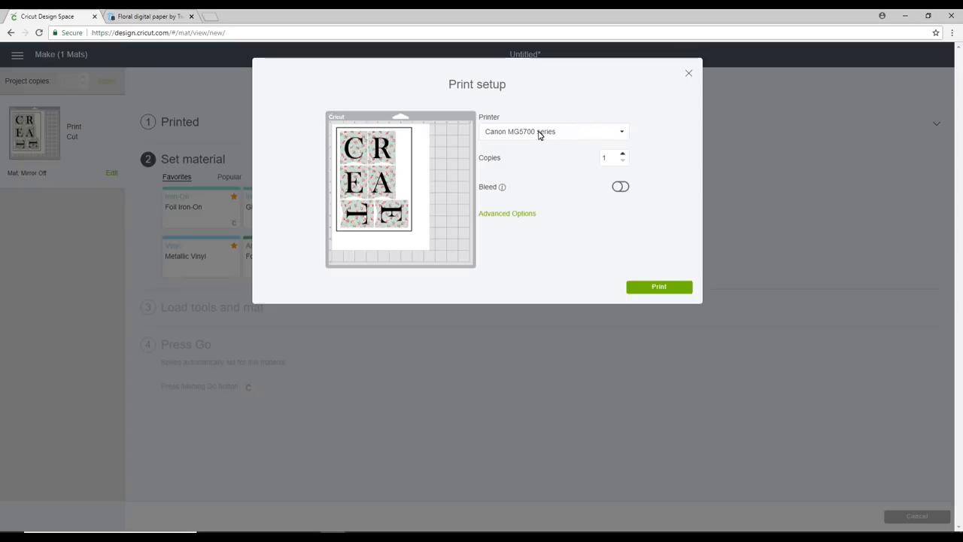
mouse_move(514, 138)
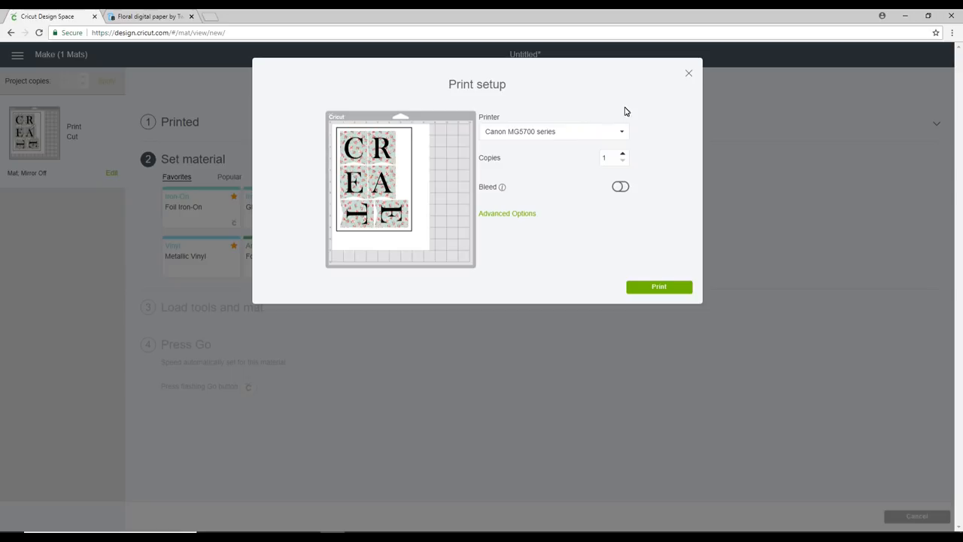
left_click(621, 186)
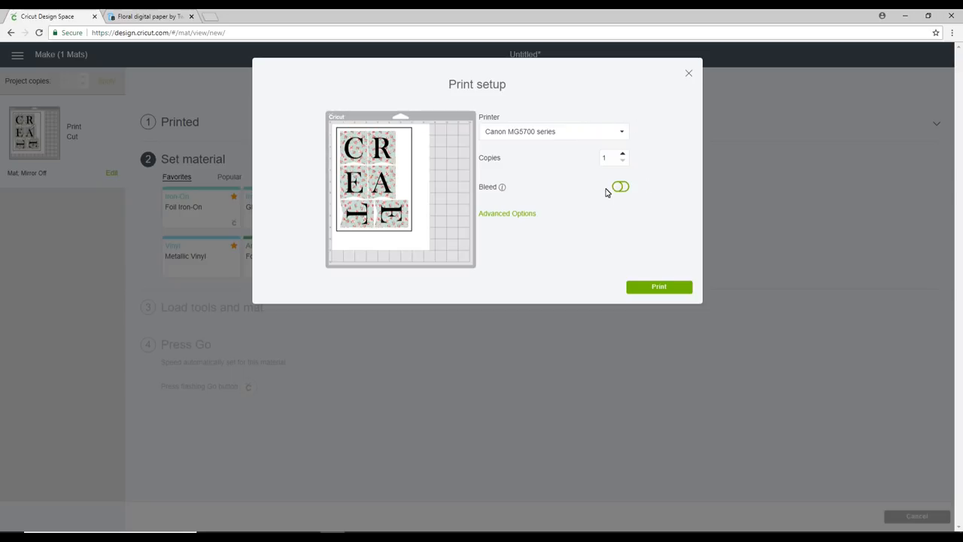
left_click(619, 186)
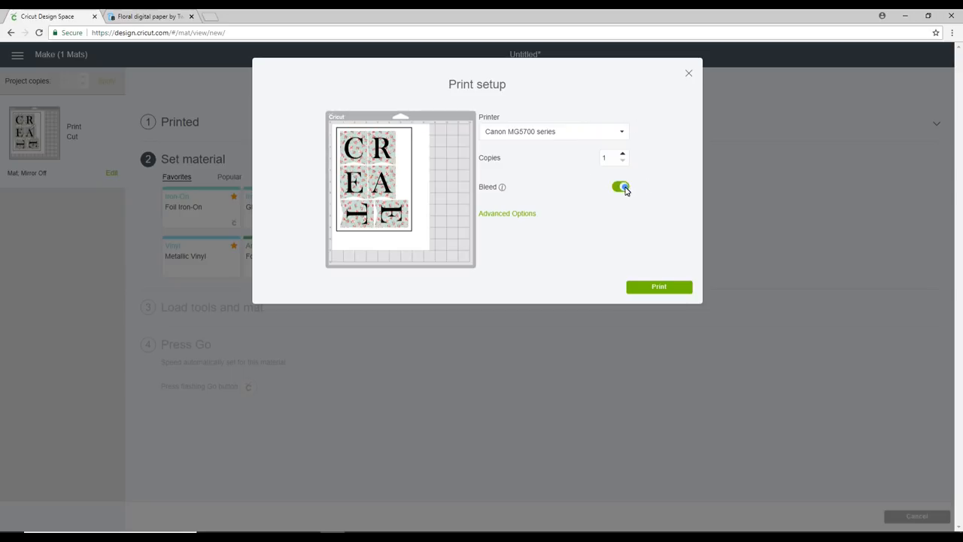
left_click(620, 187)
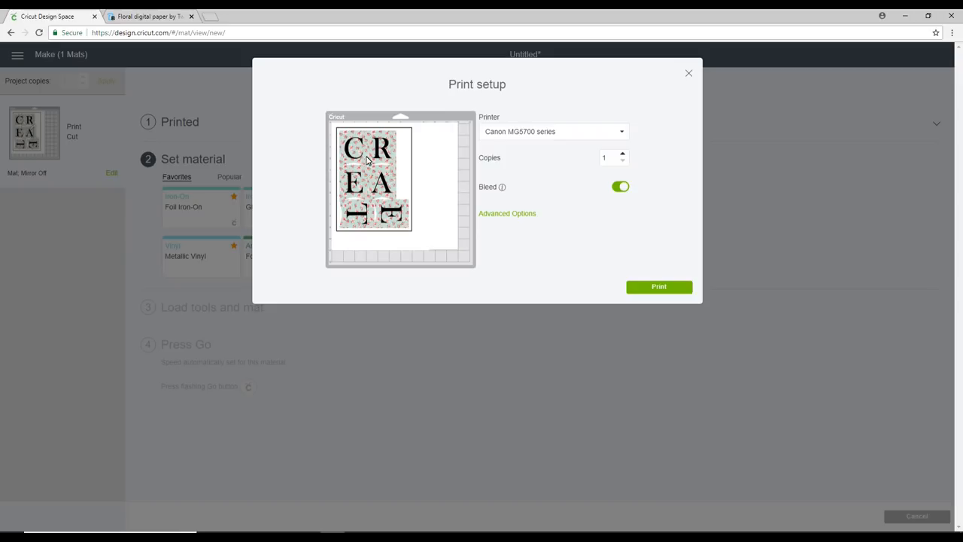
mouse_move(376, 158)
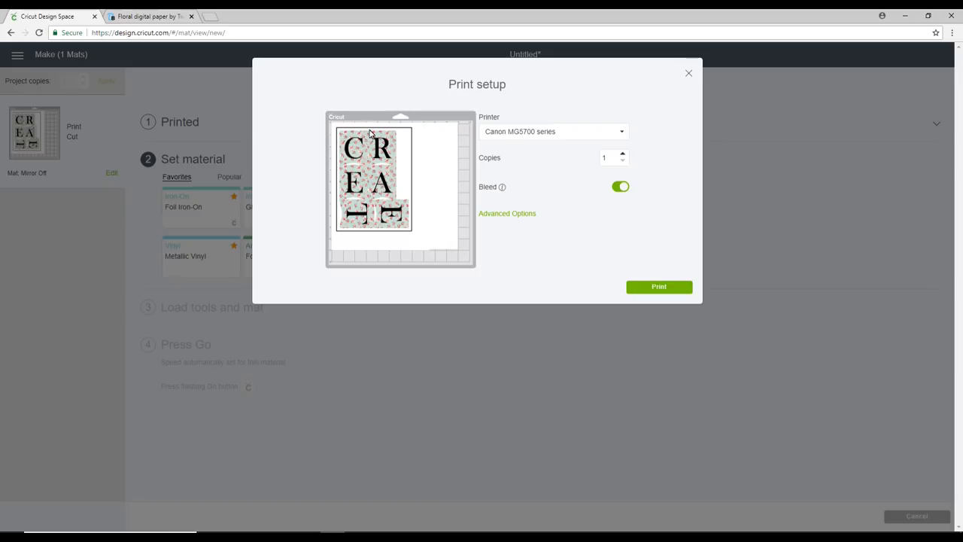
mouse_move(360, 179)
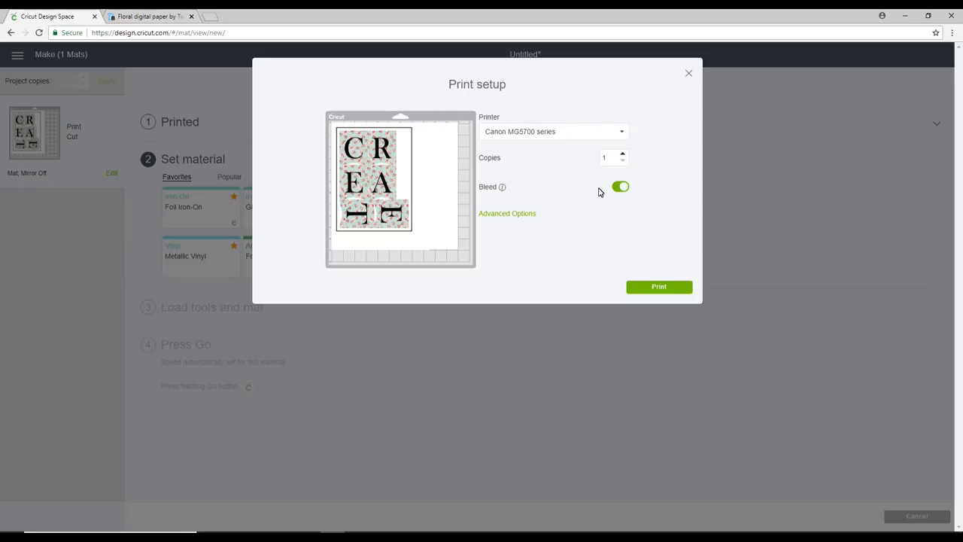
left_click(620, 186)
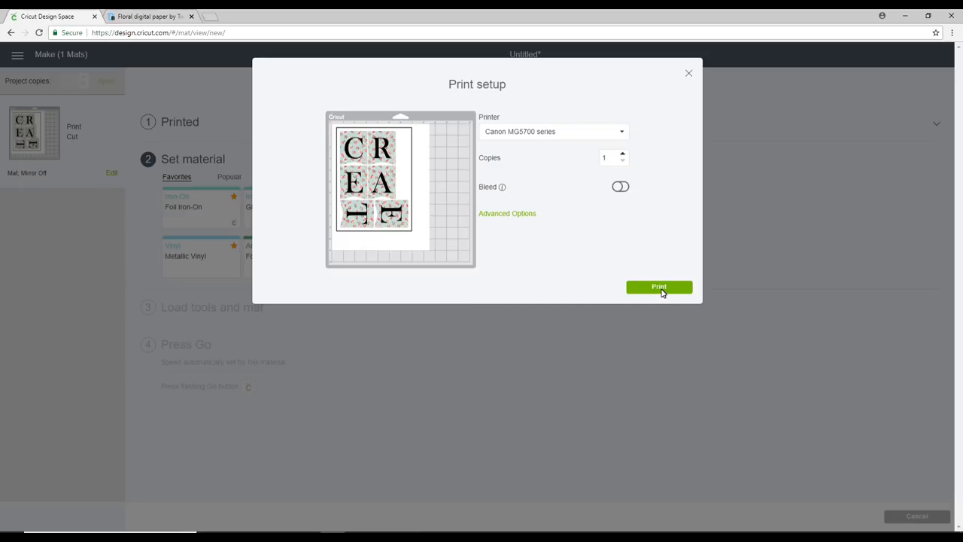
left_click(659, 287)
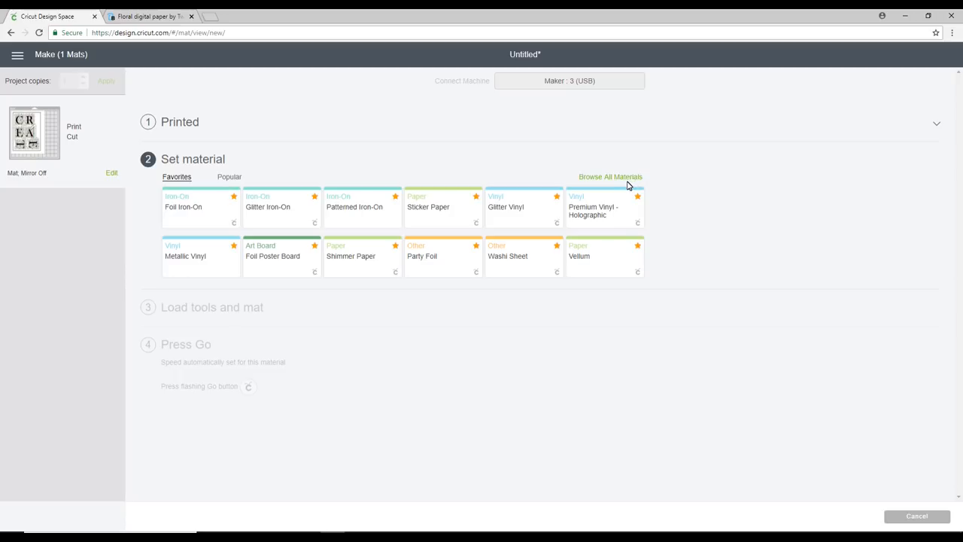
- Pick Printable Fabric from the full materials list and confirm
left_click(610, 177)
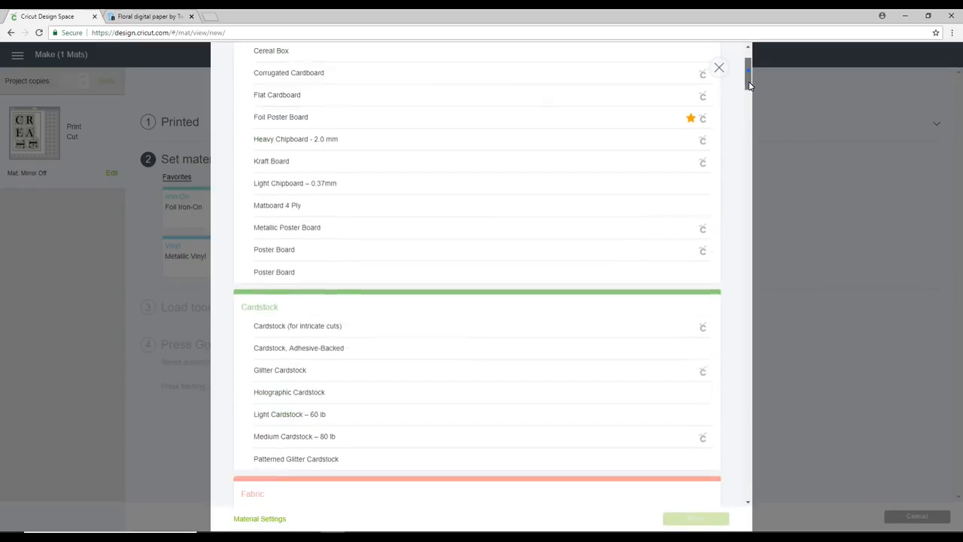
scroll("down", 3)
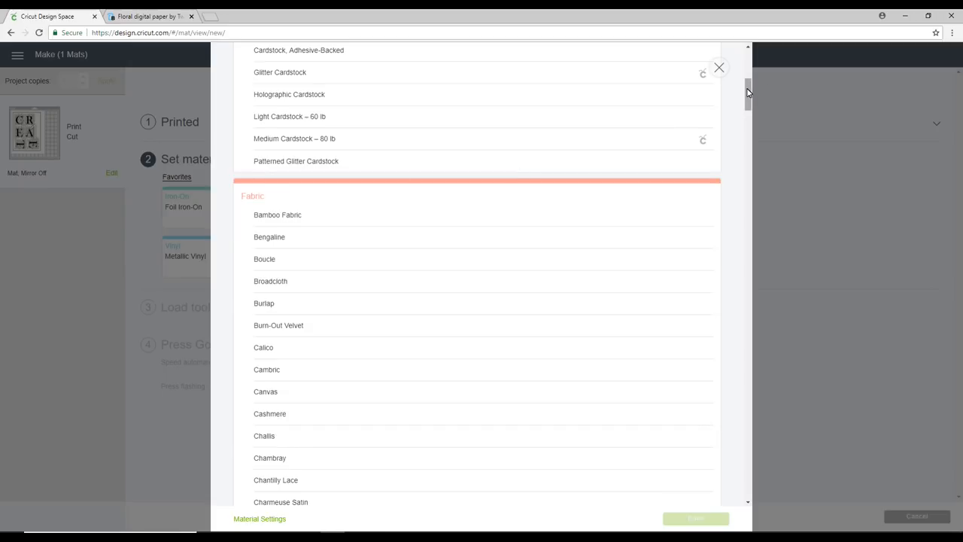
scroll("down", 3)
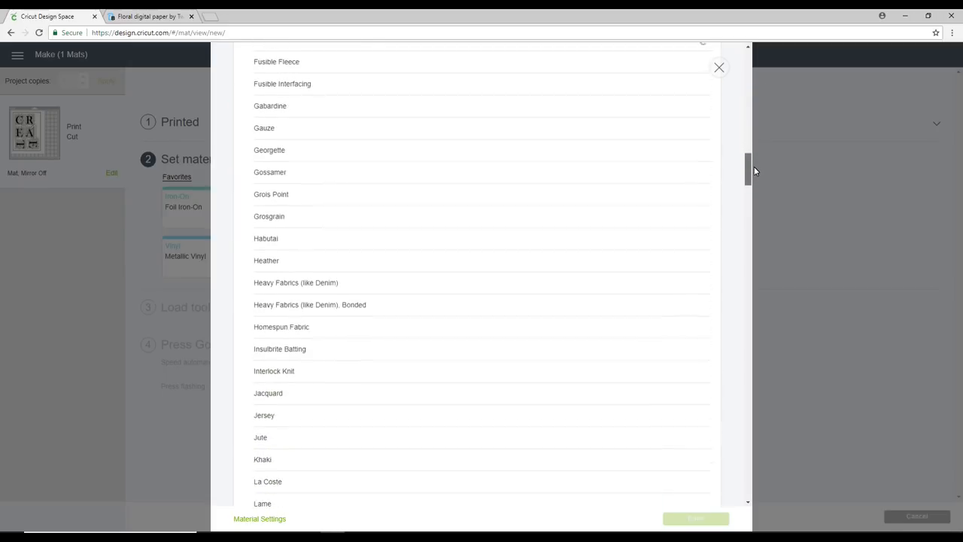
scroll("down", 3)
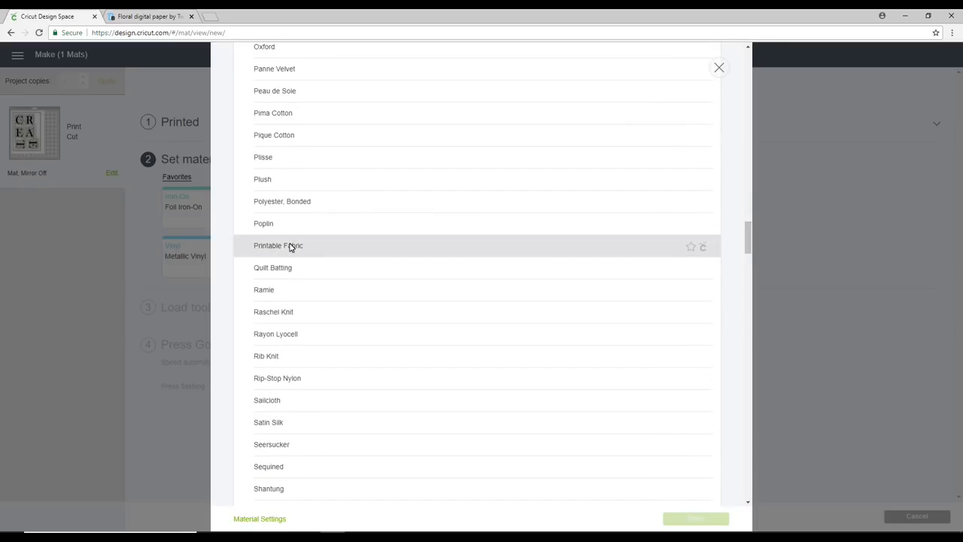
mouse_move(311, 247)
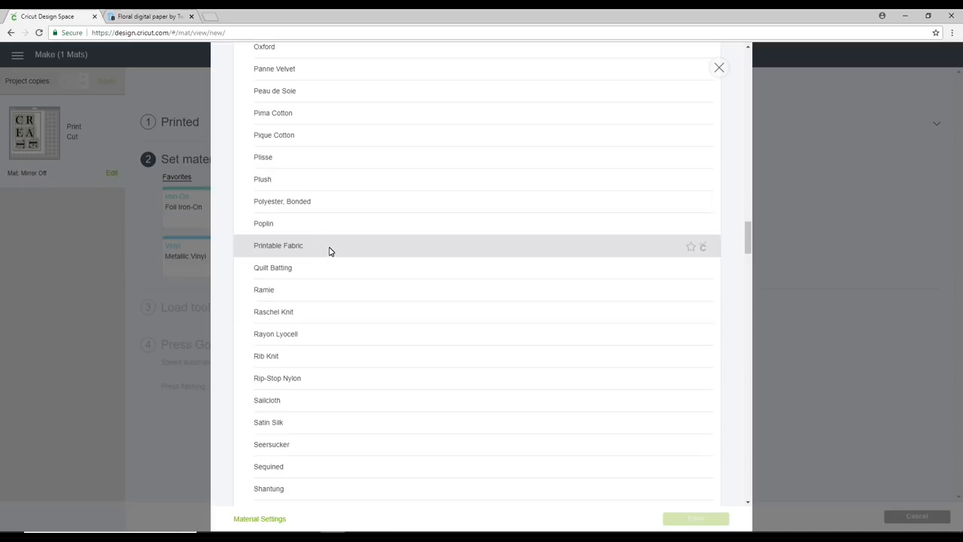
left_click(278, 245)
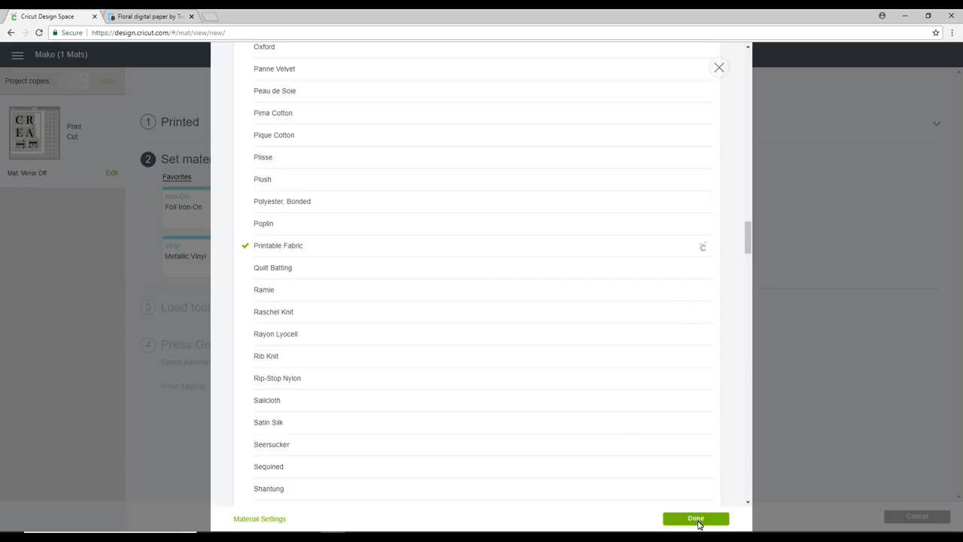
left_click(694, 518)
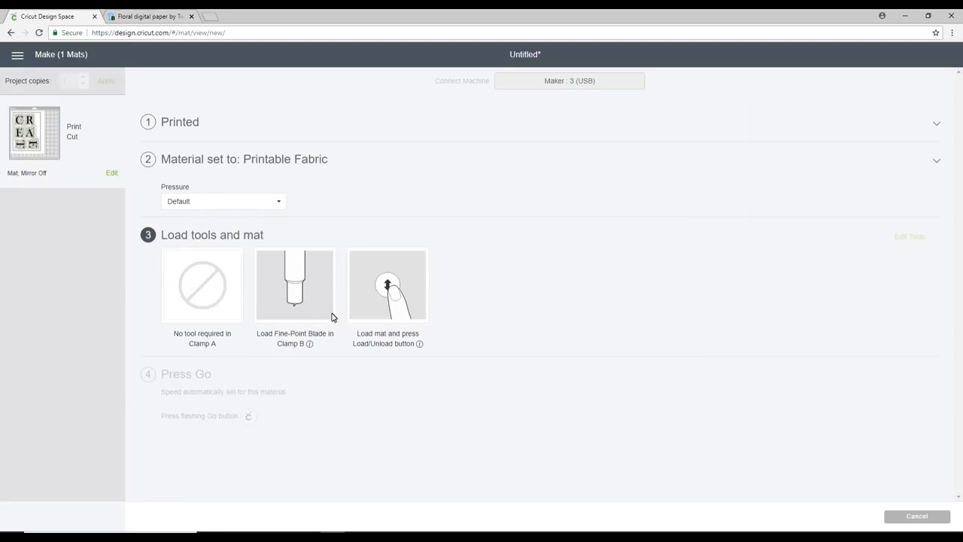
mouse_move(257, 276)
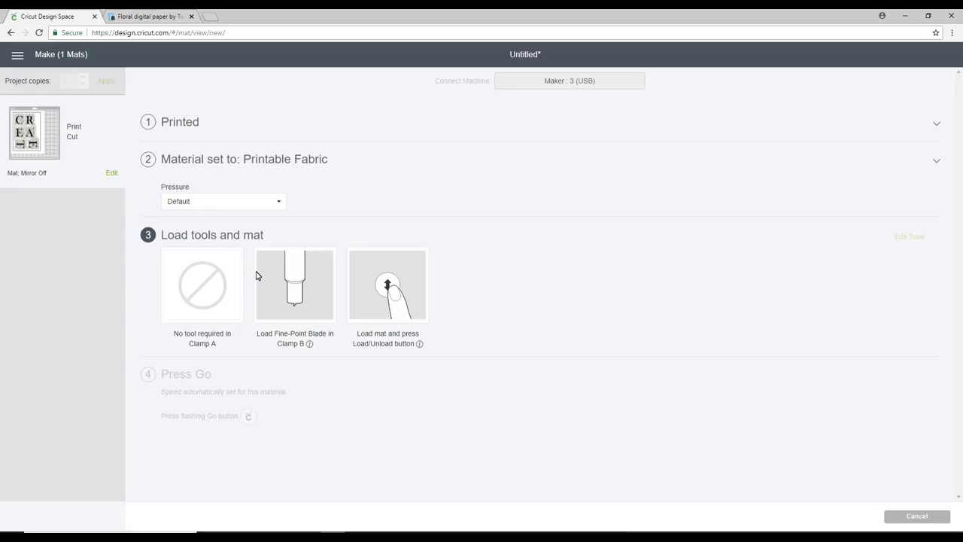
mouse_move(217, 265)
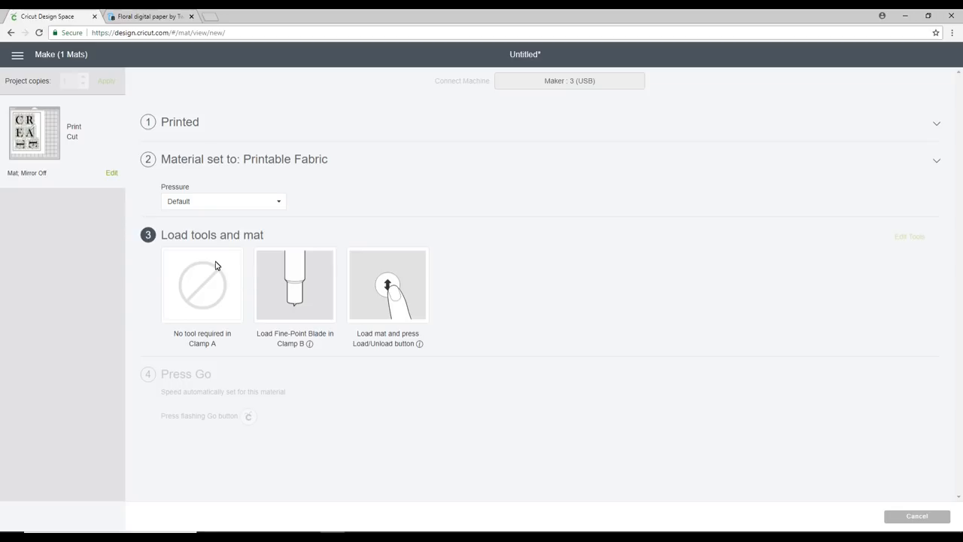